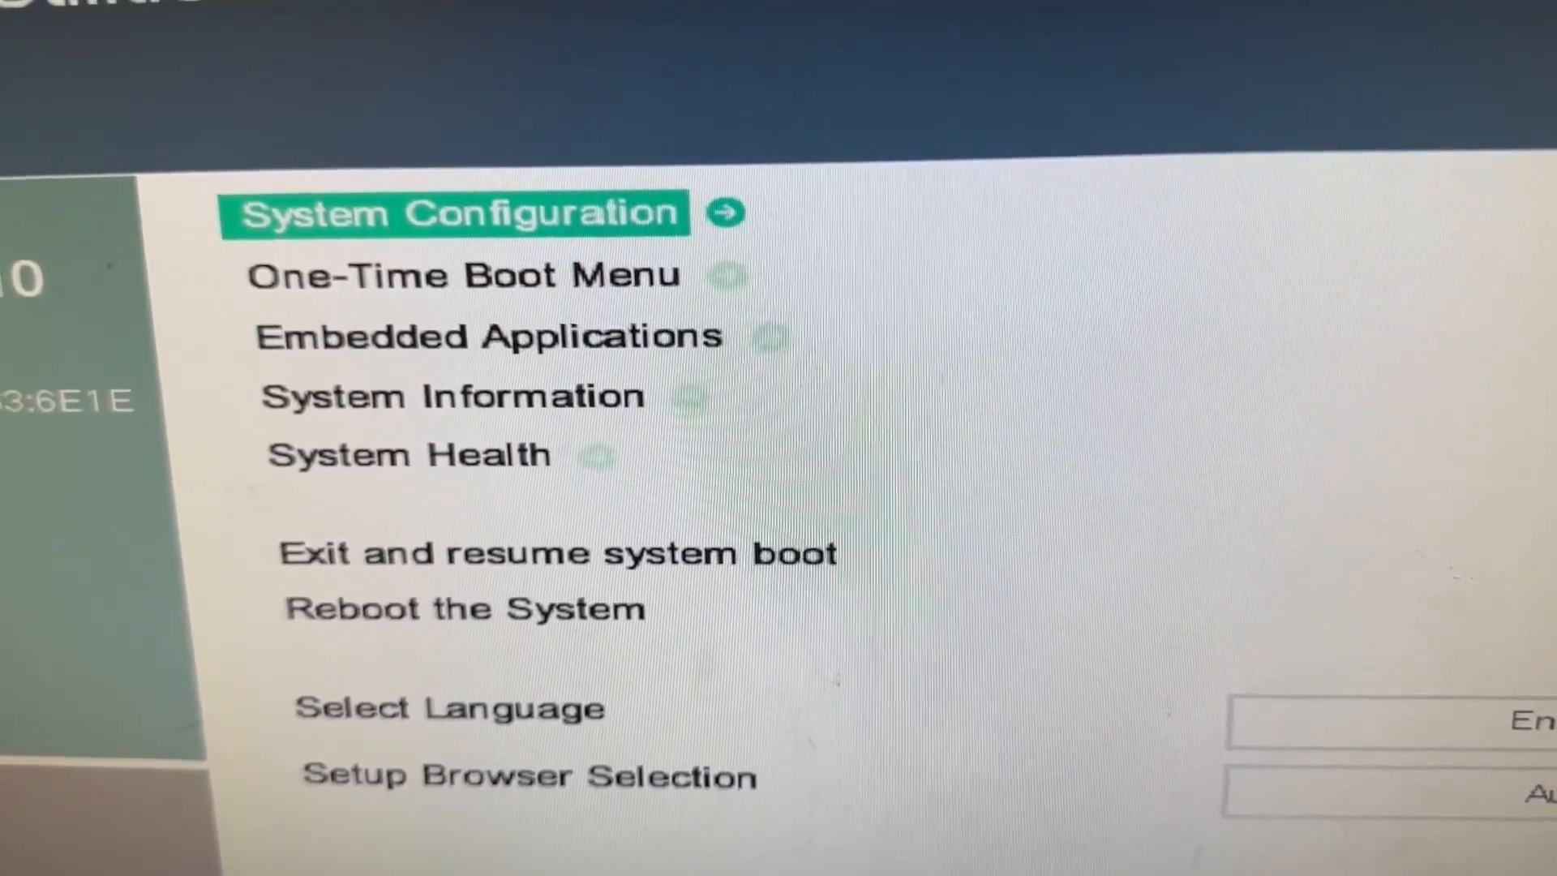
- Sign in to the iLO 5 web interface with the account password
left_click(460, 214)
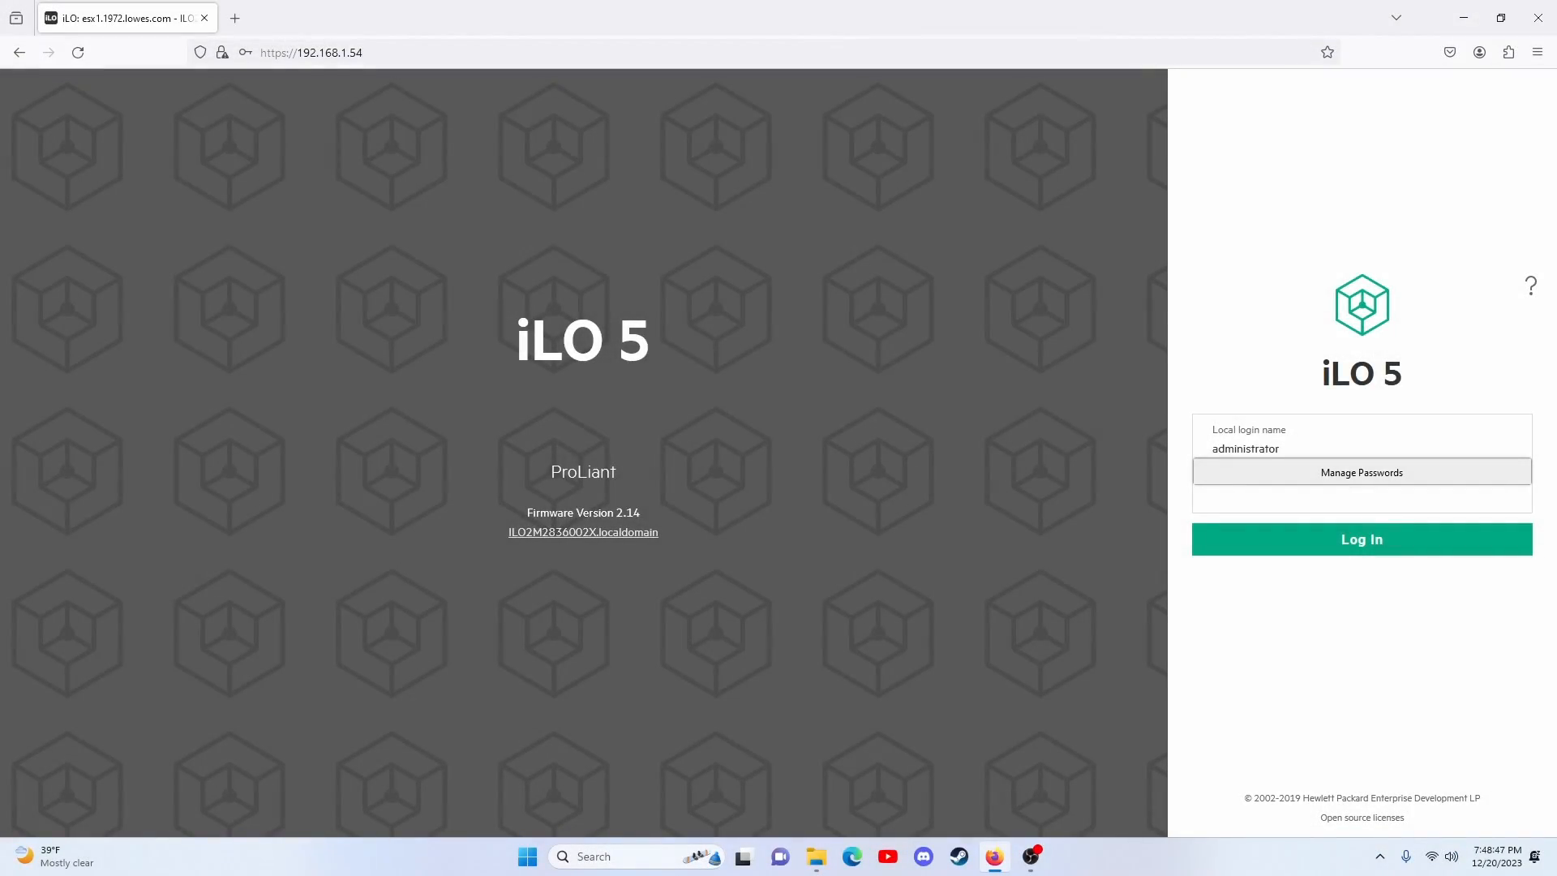
type("password")
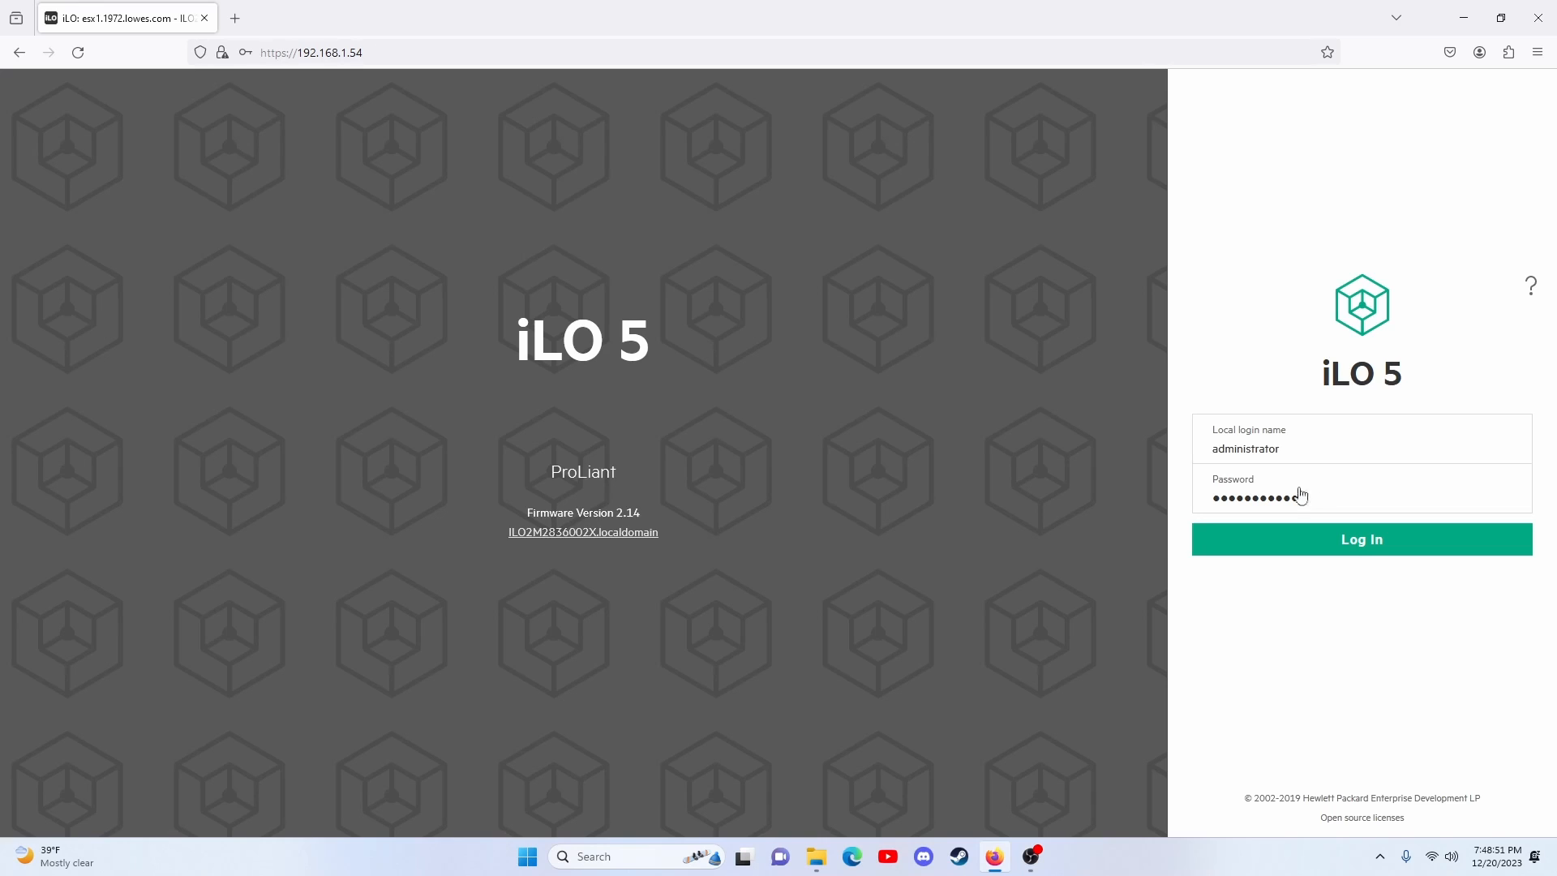
left_click(1362, 540)
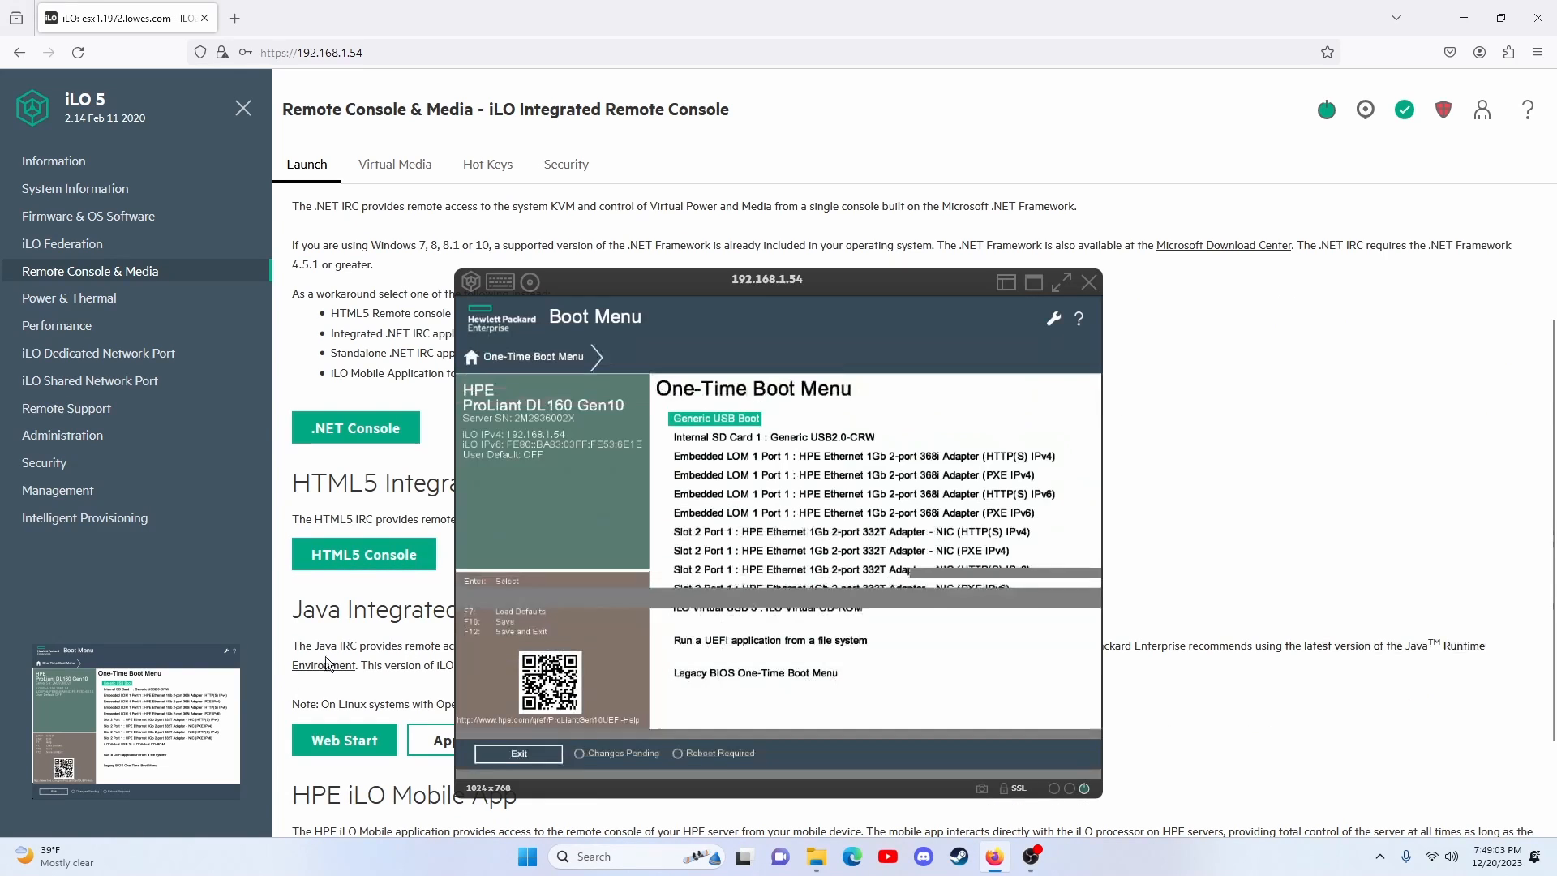
- Mount VMware-VMvisor-Installer-8.0U2-22380479.x86_64.iso as the console's virtual CD/DVD from a local file
left_click_drag(767, 279, 733, 222)
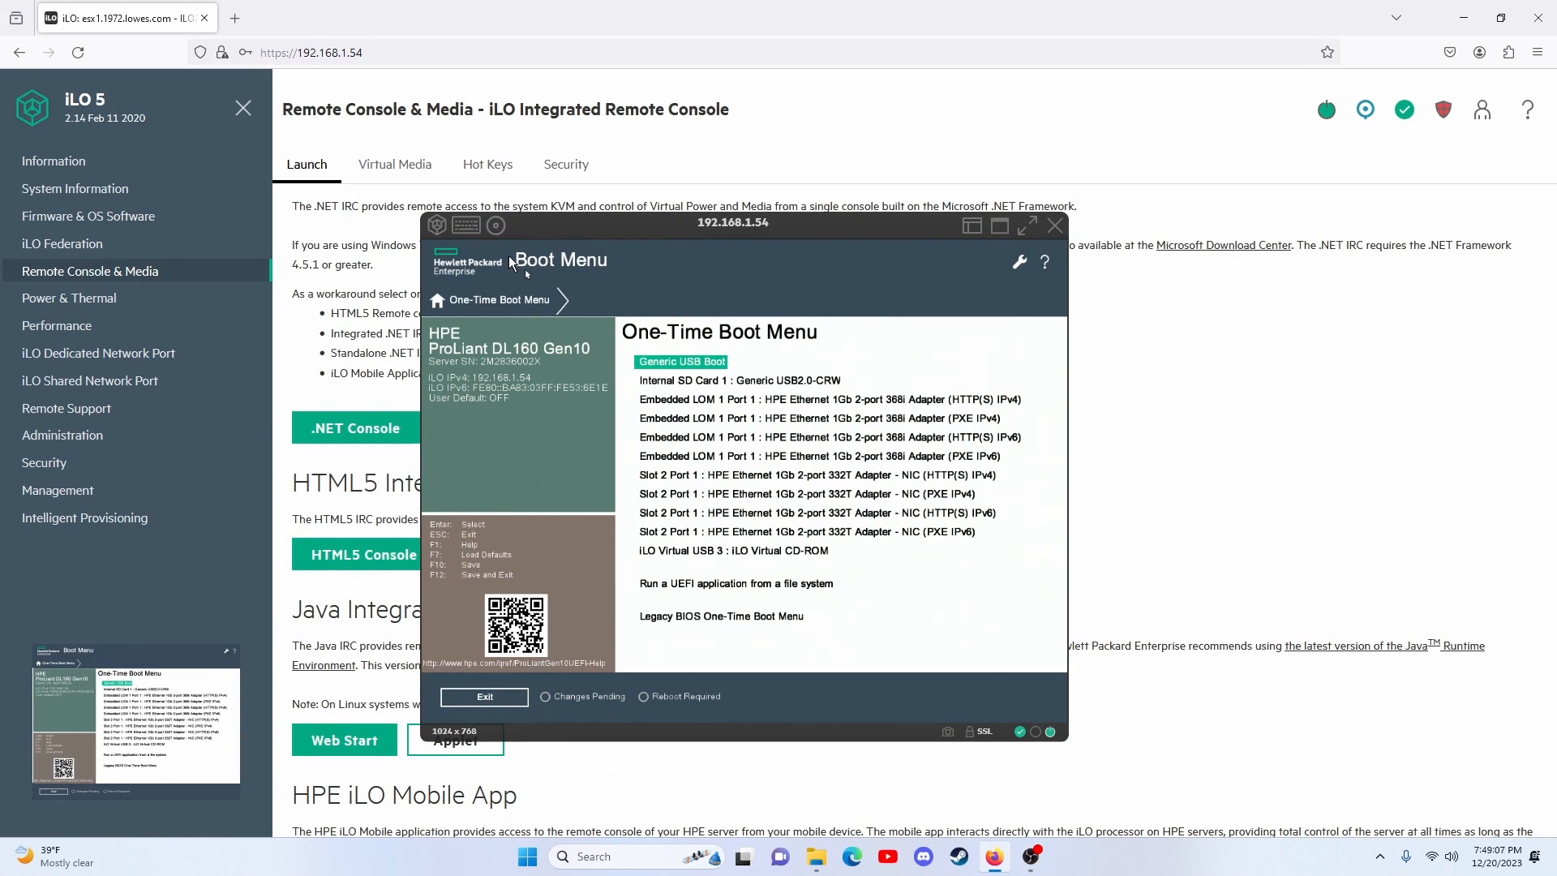
left_click(494, 224)
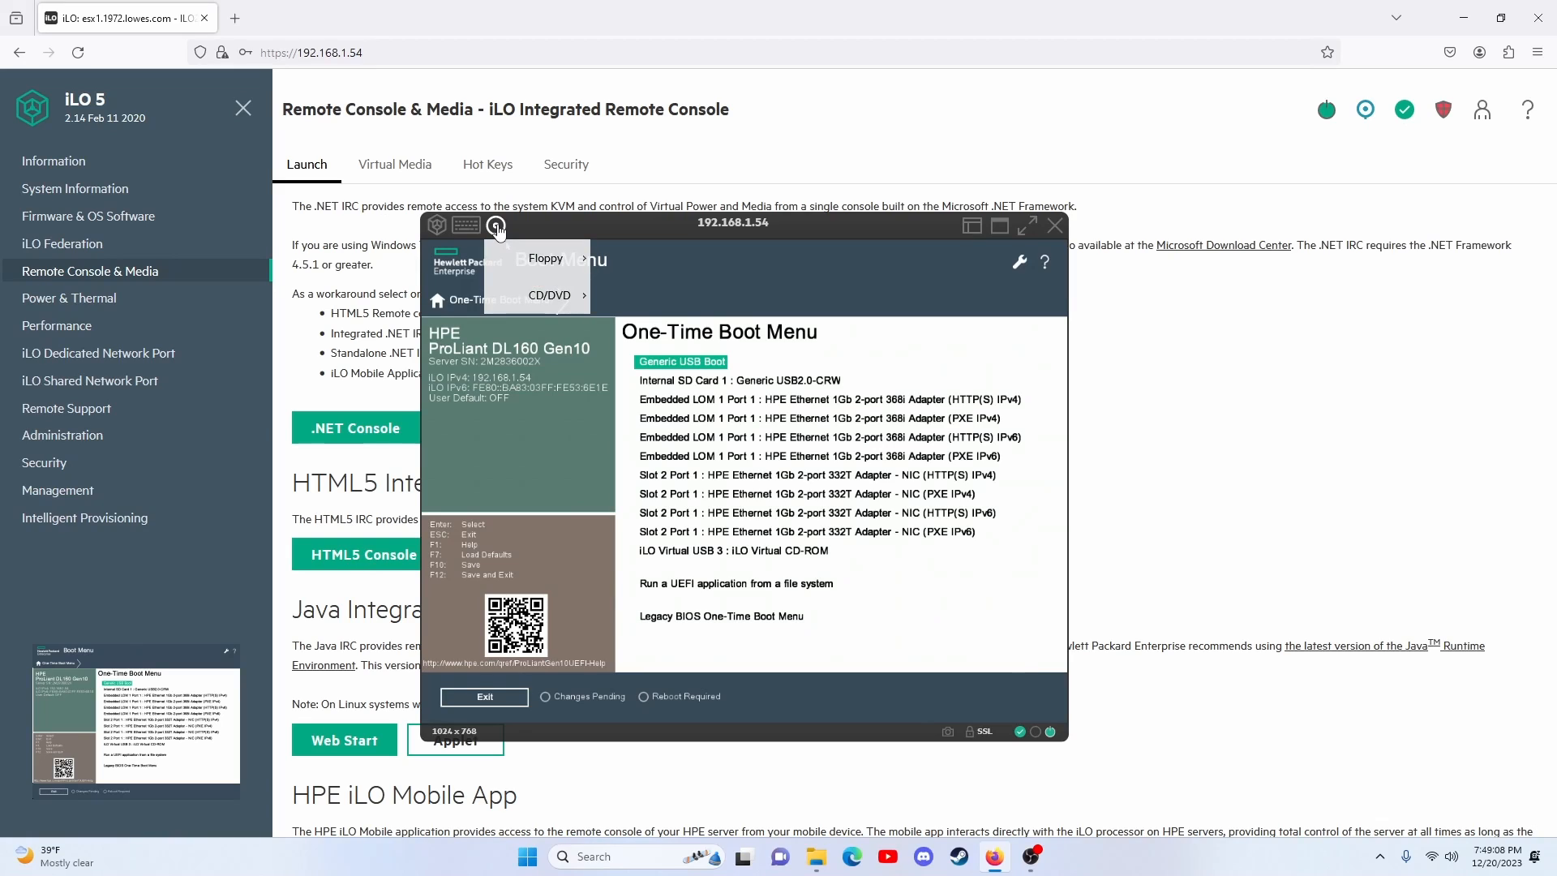
left_click(549, 295)
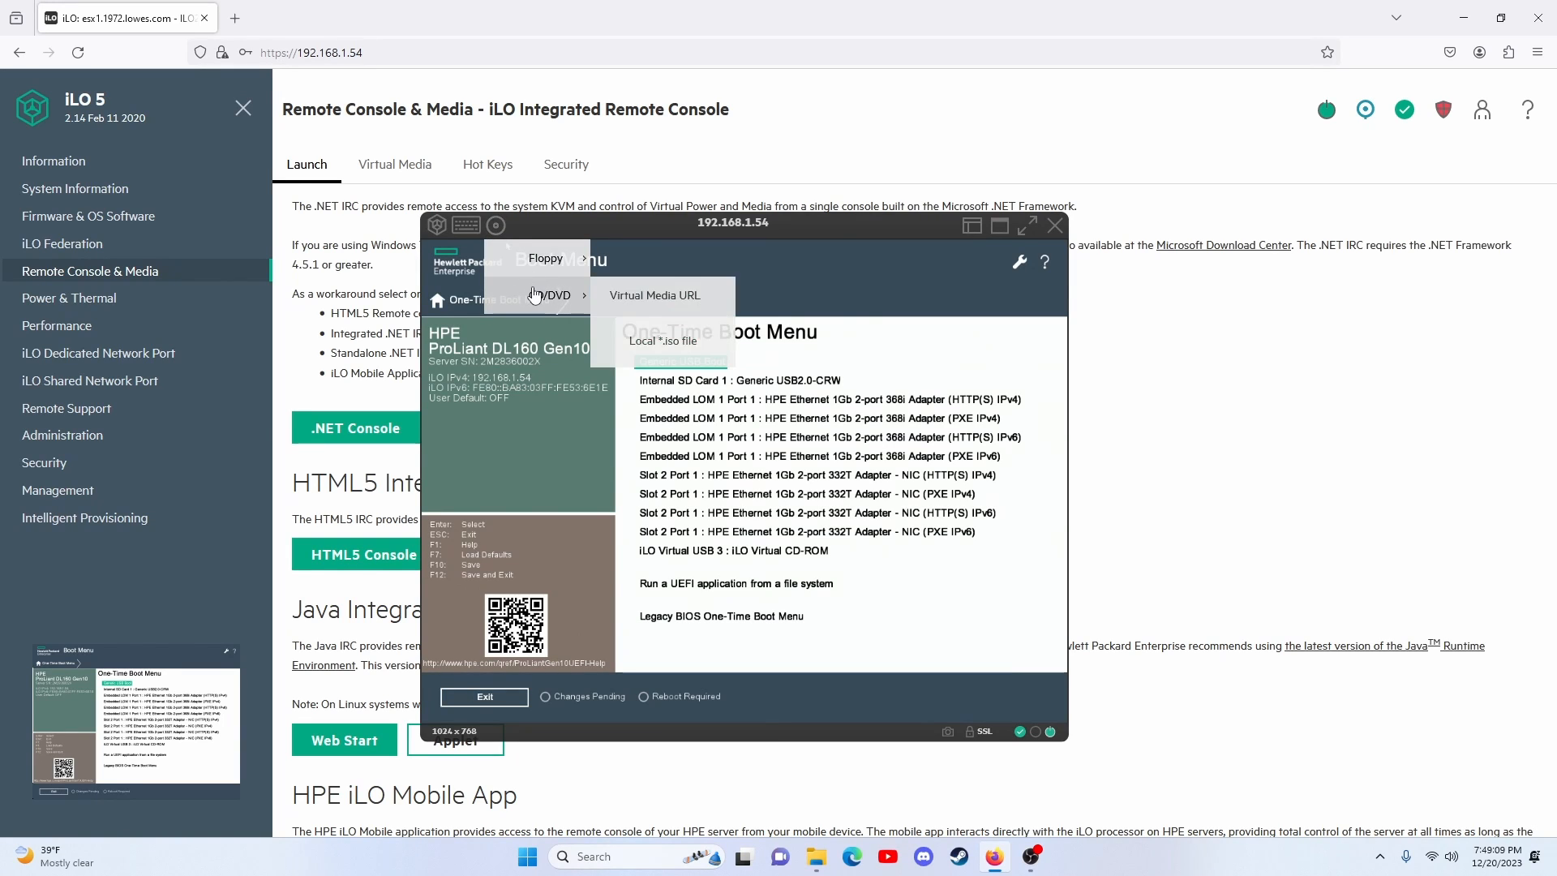
mouse_move(639, 341)
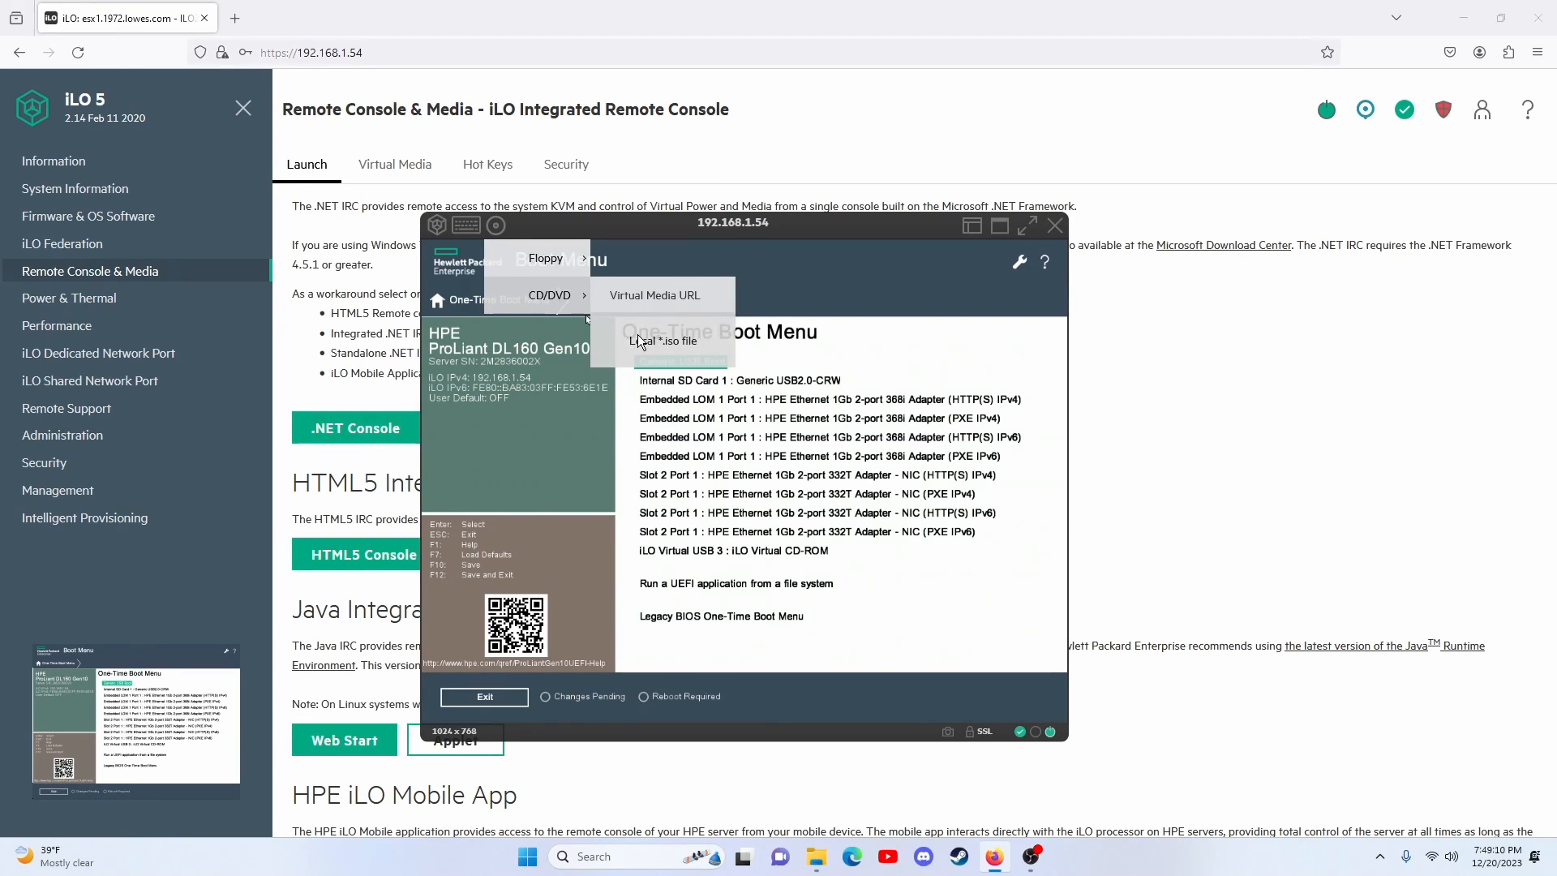
left_click(665, 341)
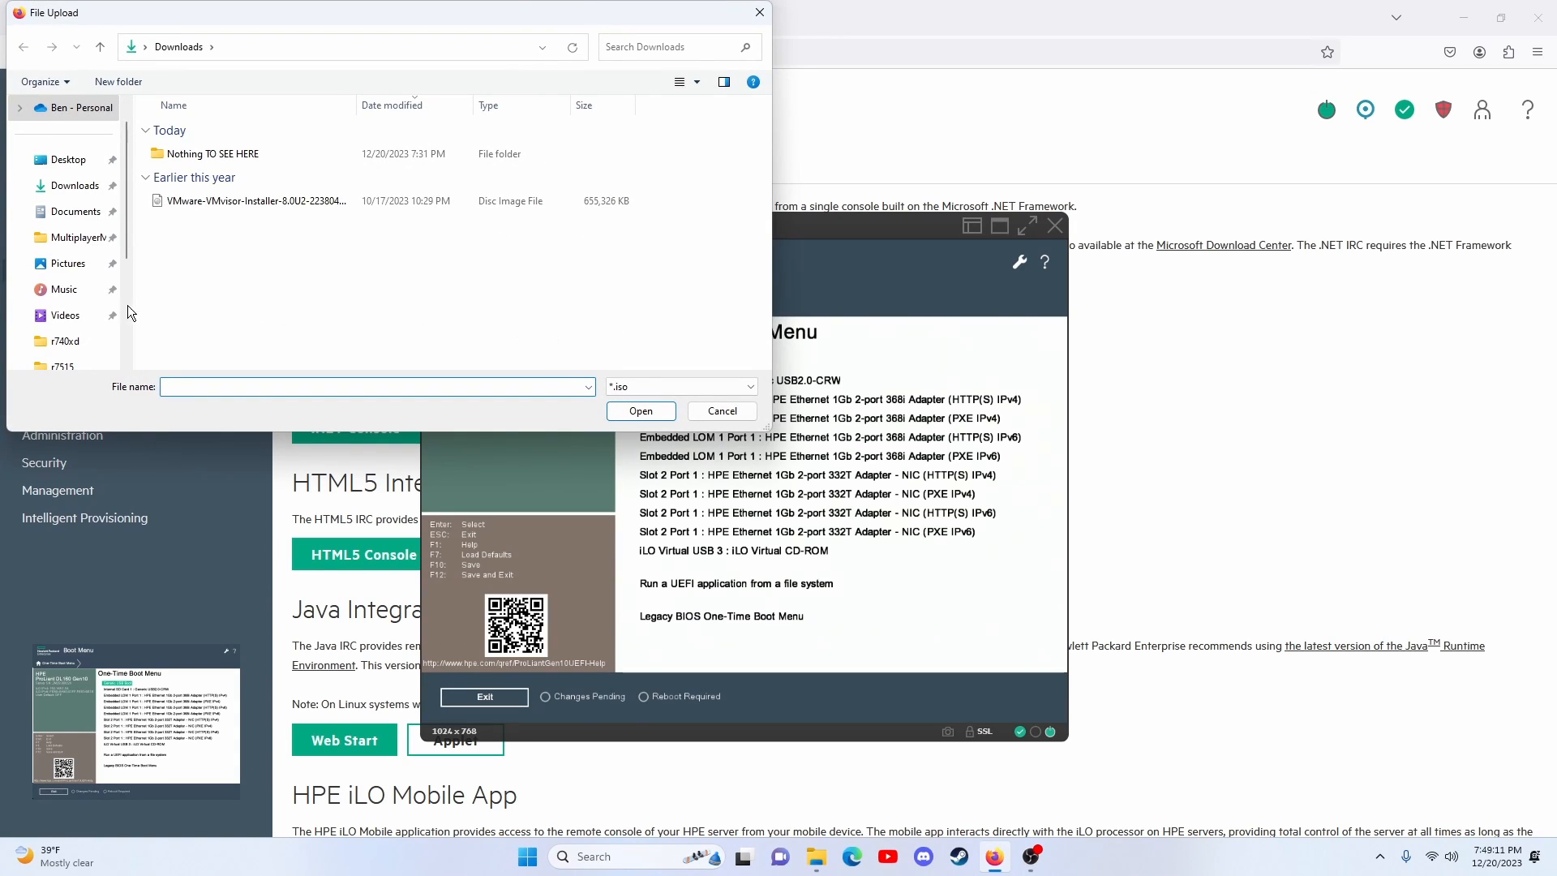
left_click(252, 202)
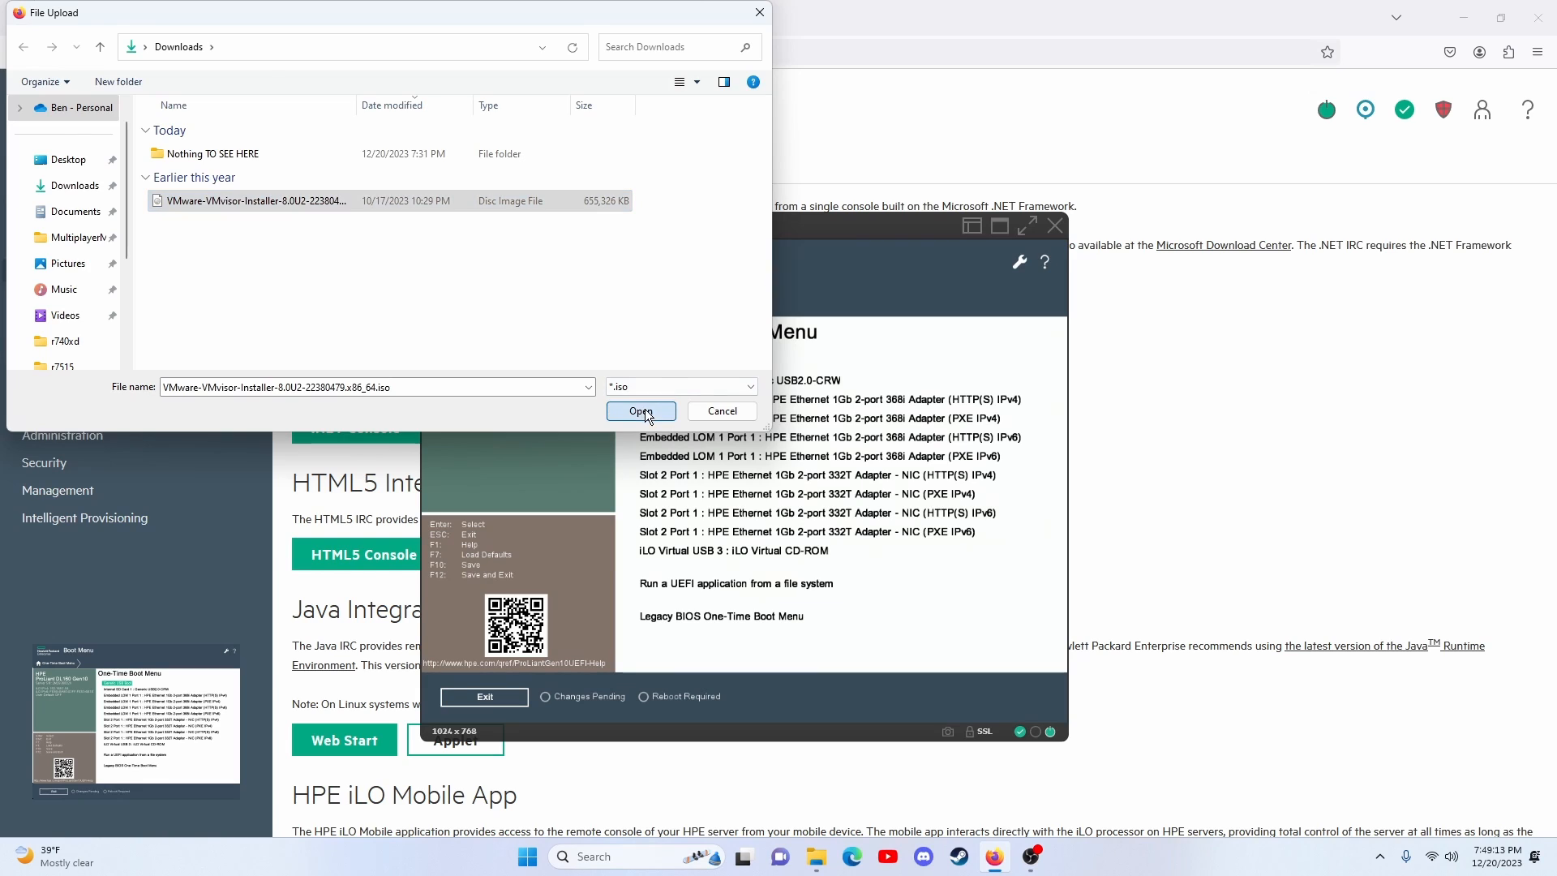
left_click(640, 412)
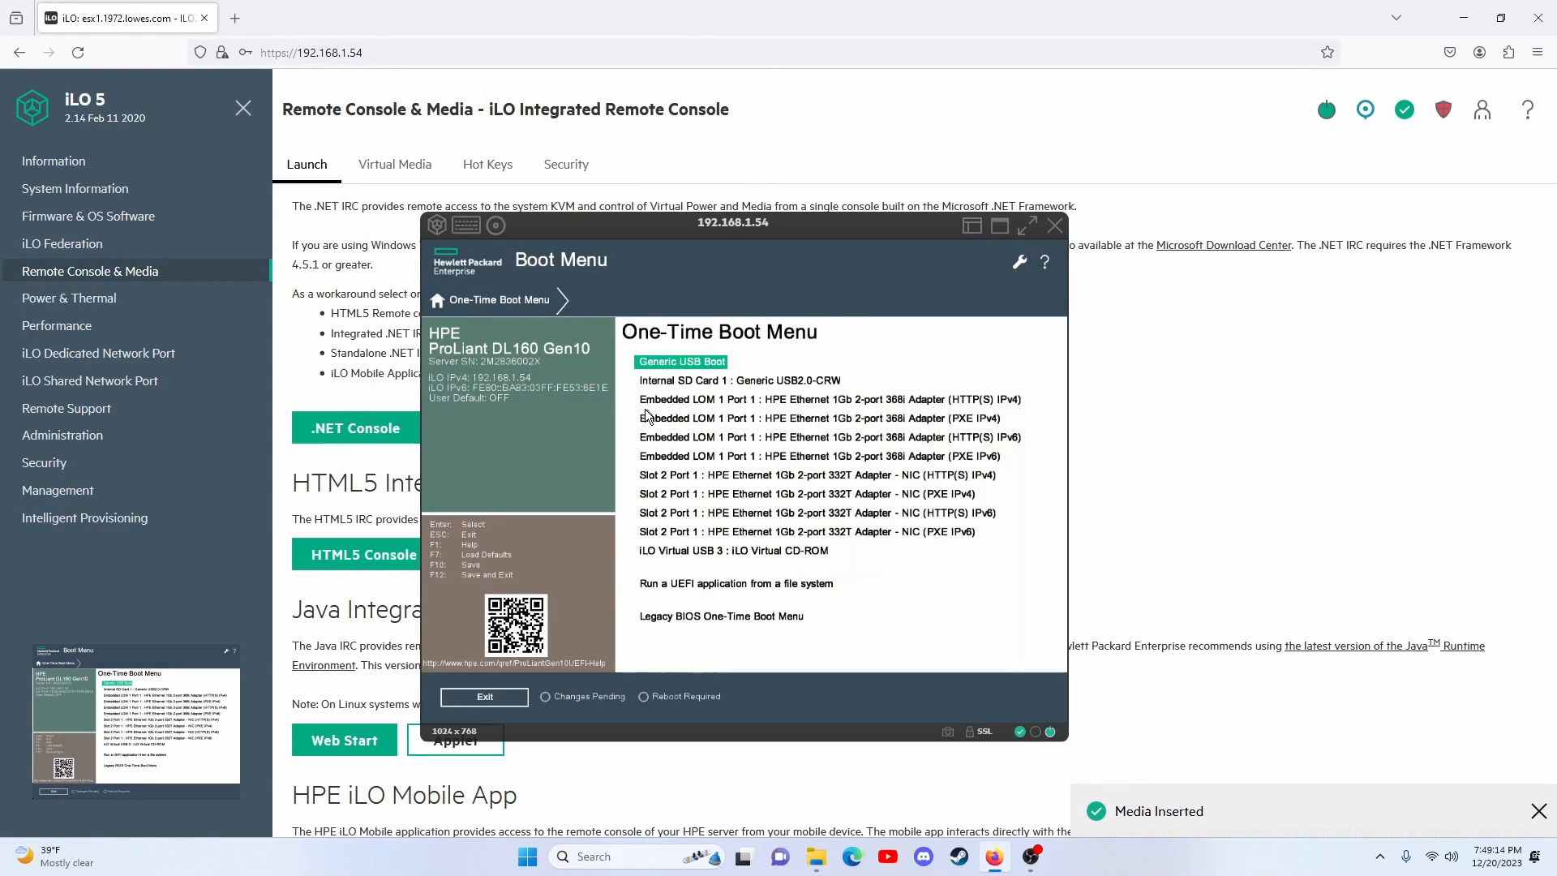
- Boot the server from iLO Virtual USB 3 : iLO Virtual CD-ROM in the One-Time Boot Menu
left_click(829, 399)
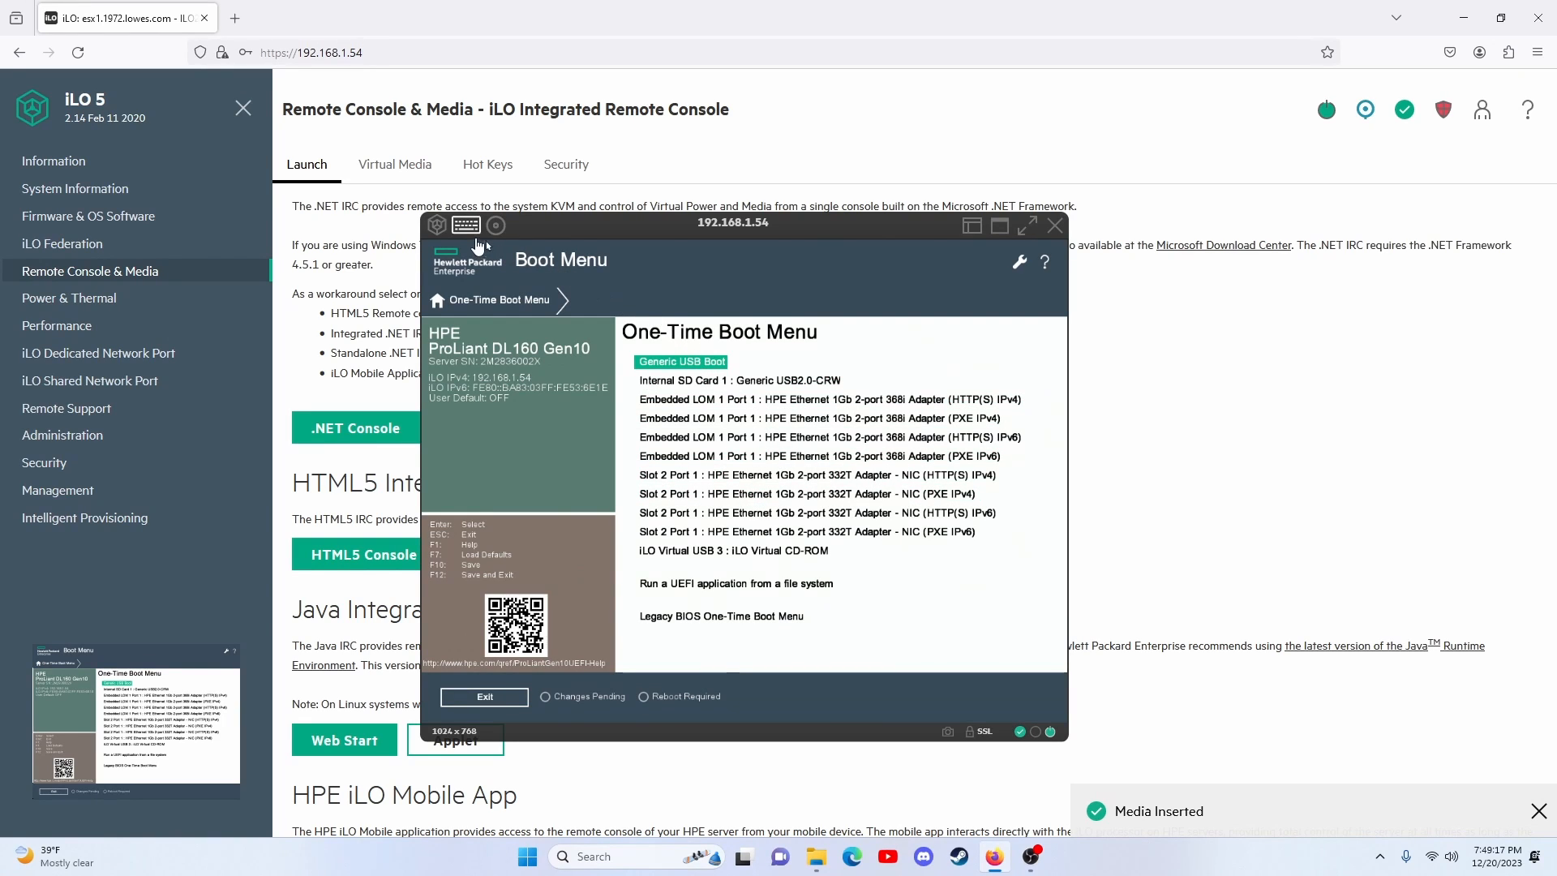
left_click(465, 225)
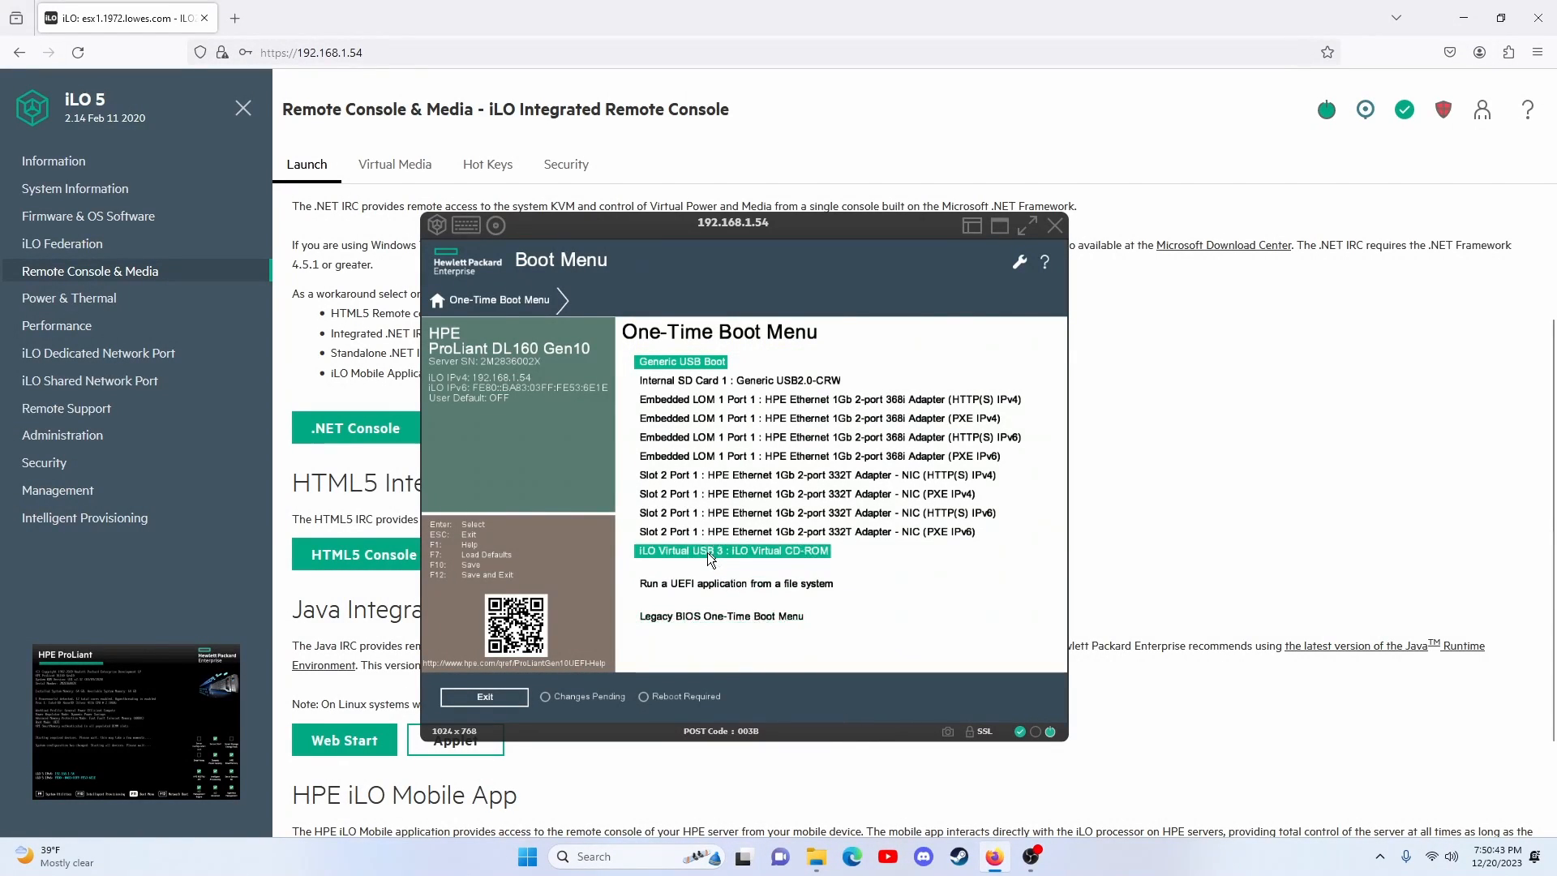
mouse_move(710, 555)
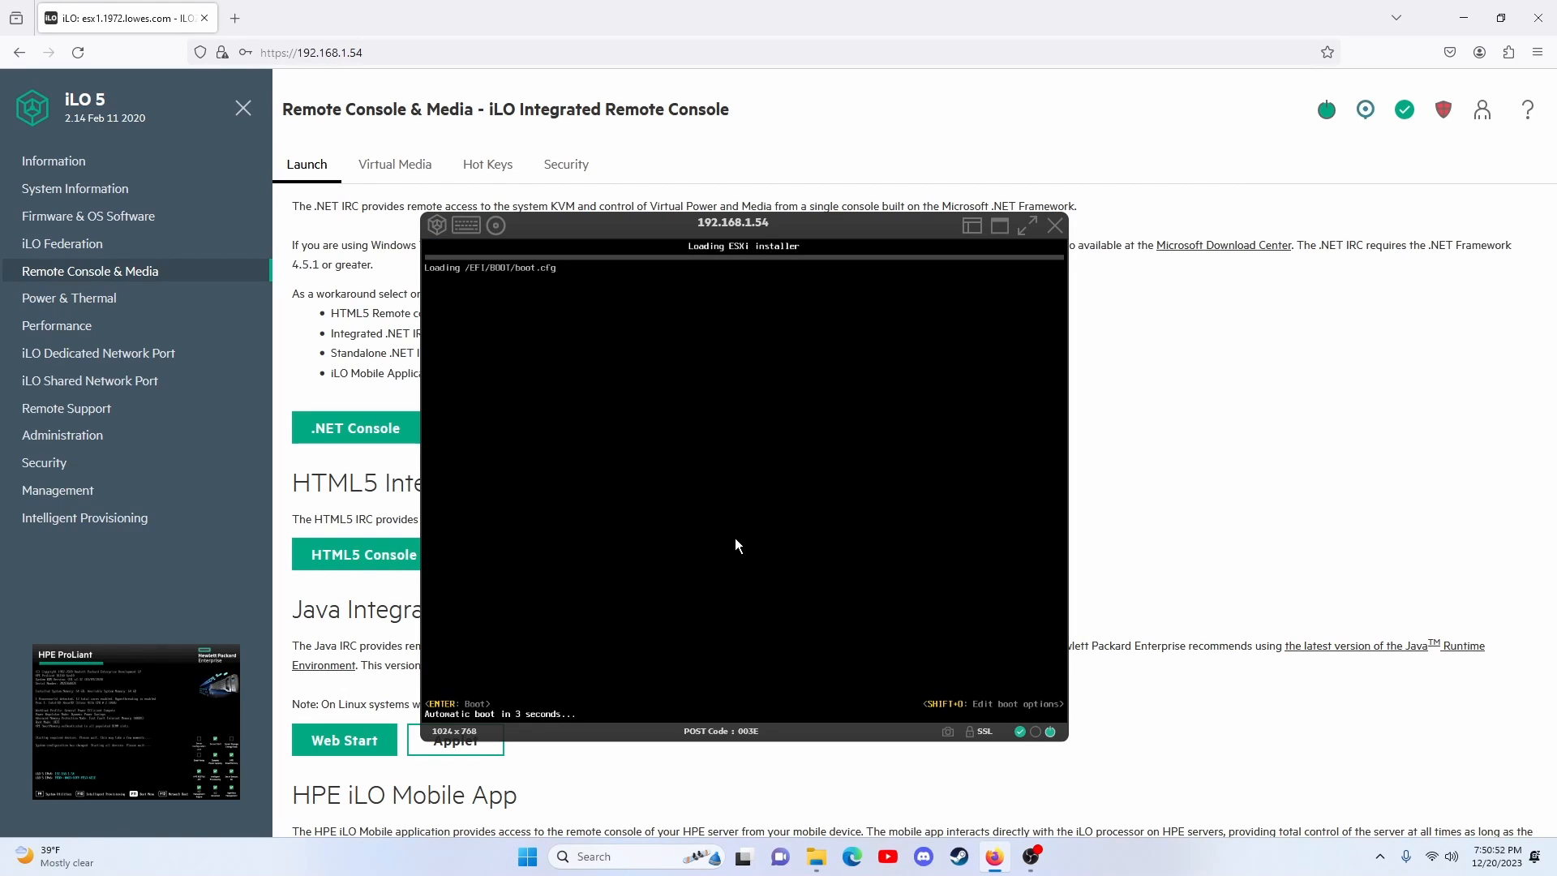
mouse_move(743, 532)
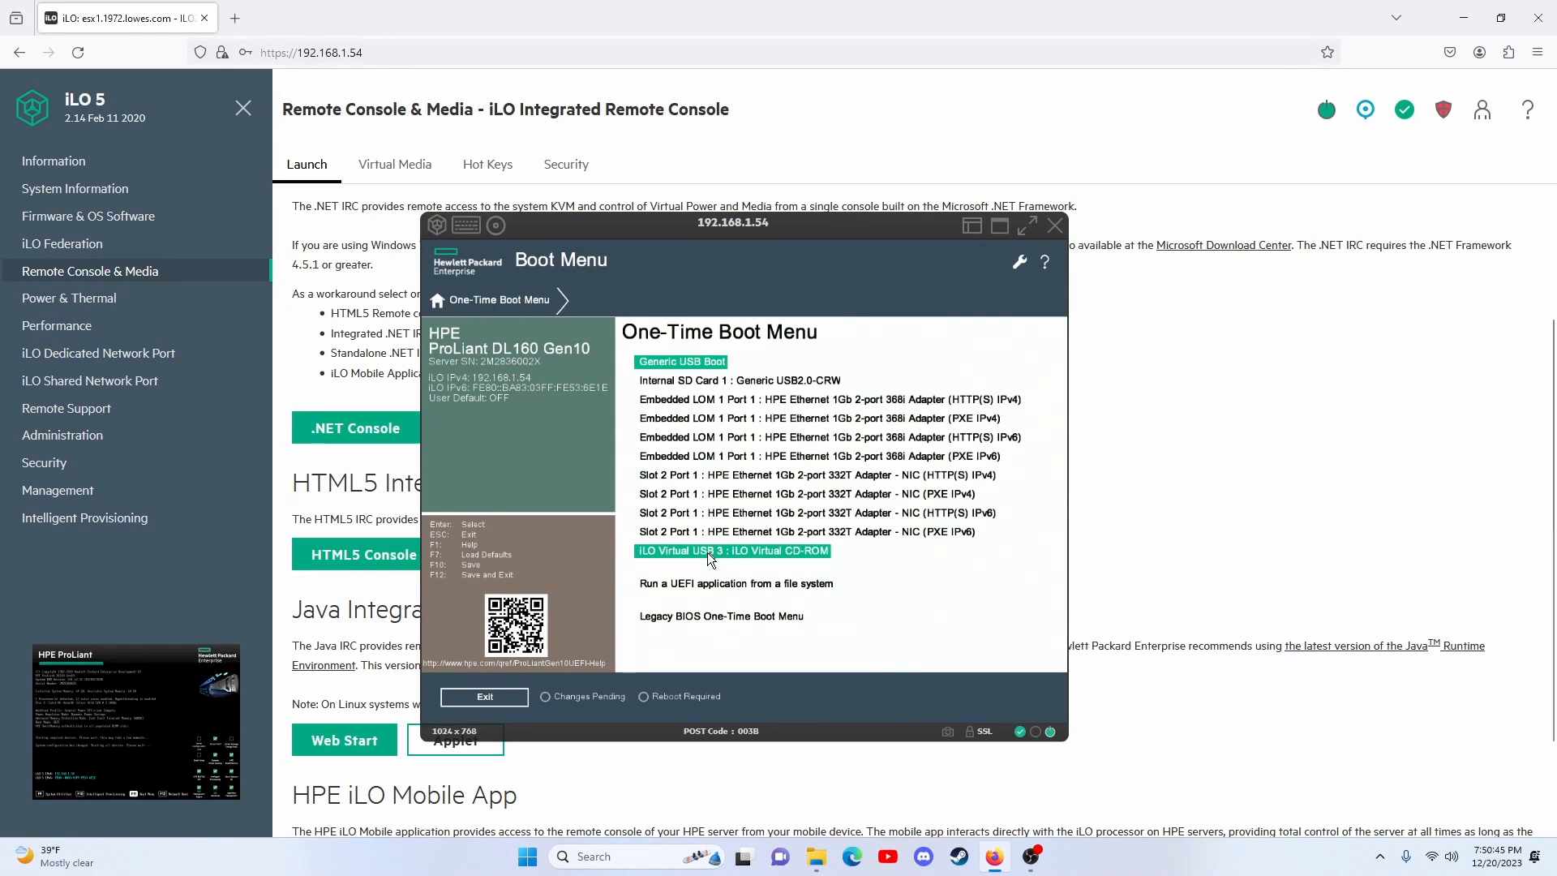
- Focus the remote console while the ESXi 8.0.2 installer boots to its welcome screen
left_click(710, 554)
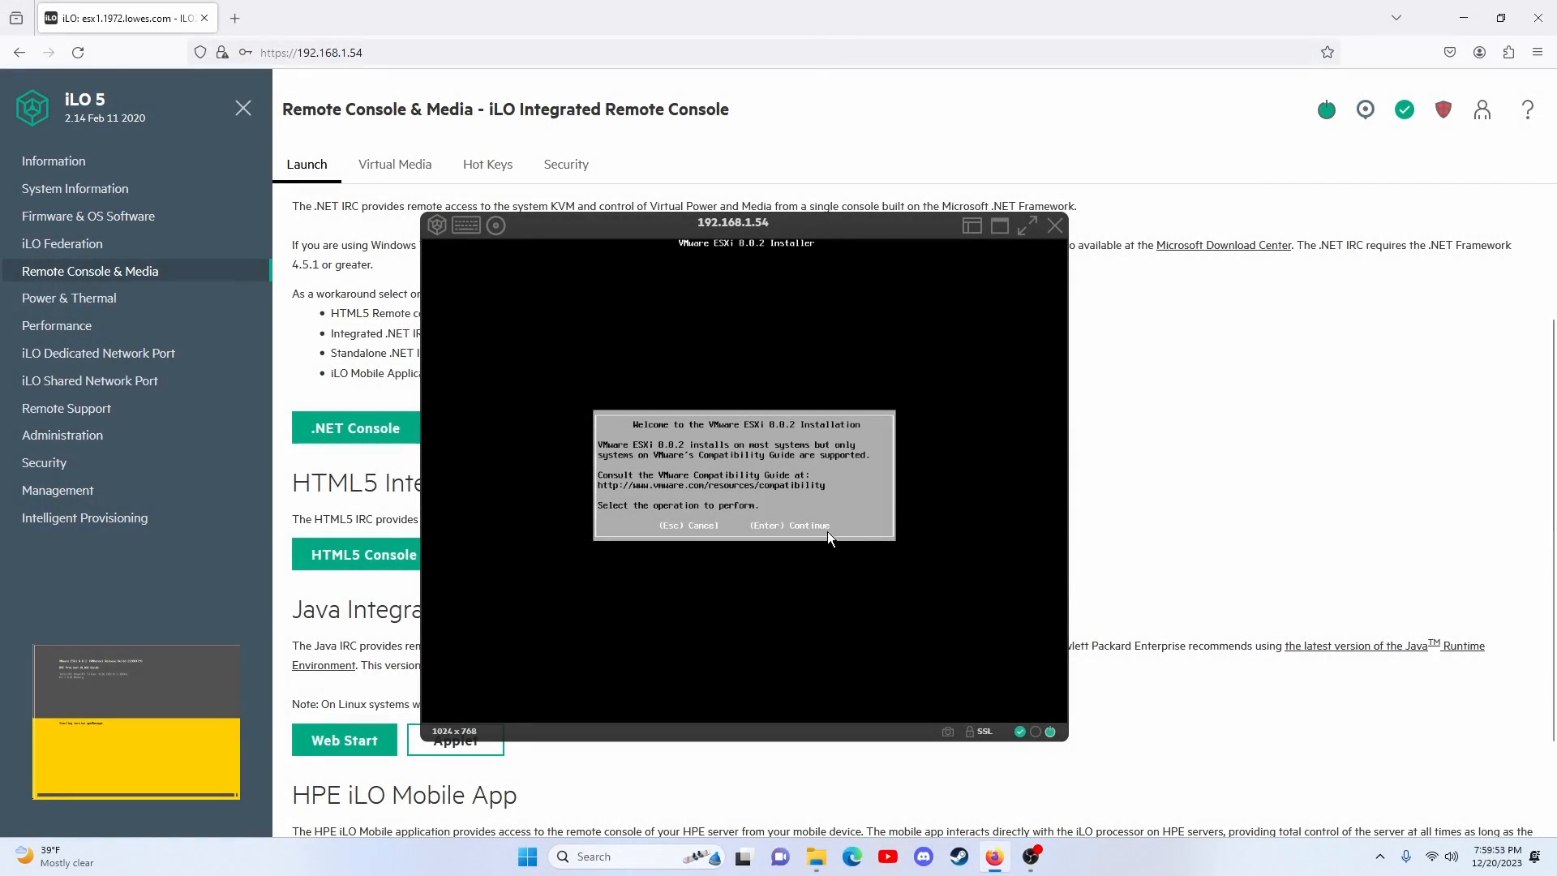
- Accept the EULA, choose the disk with existing ESXi and acknowledge the USB/SD storage warning
key("Enter")
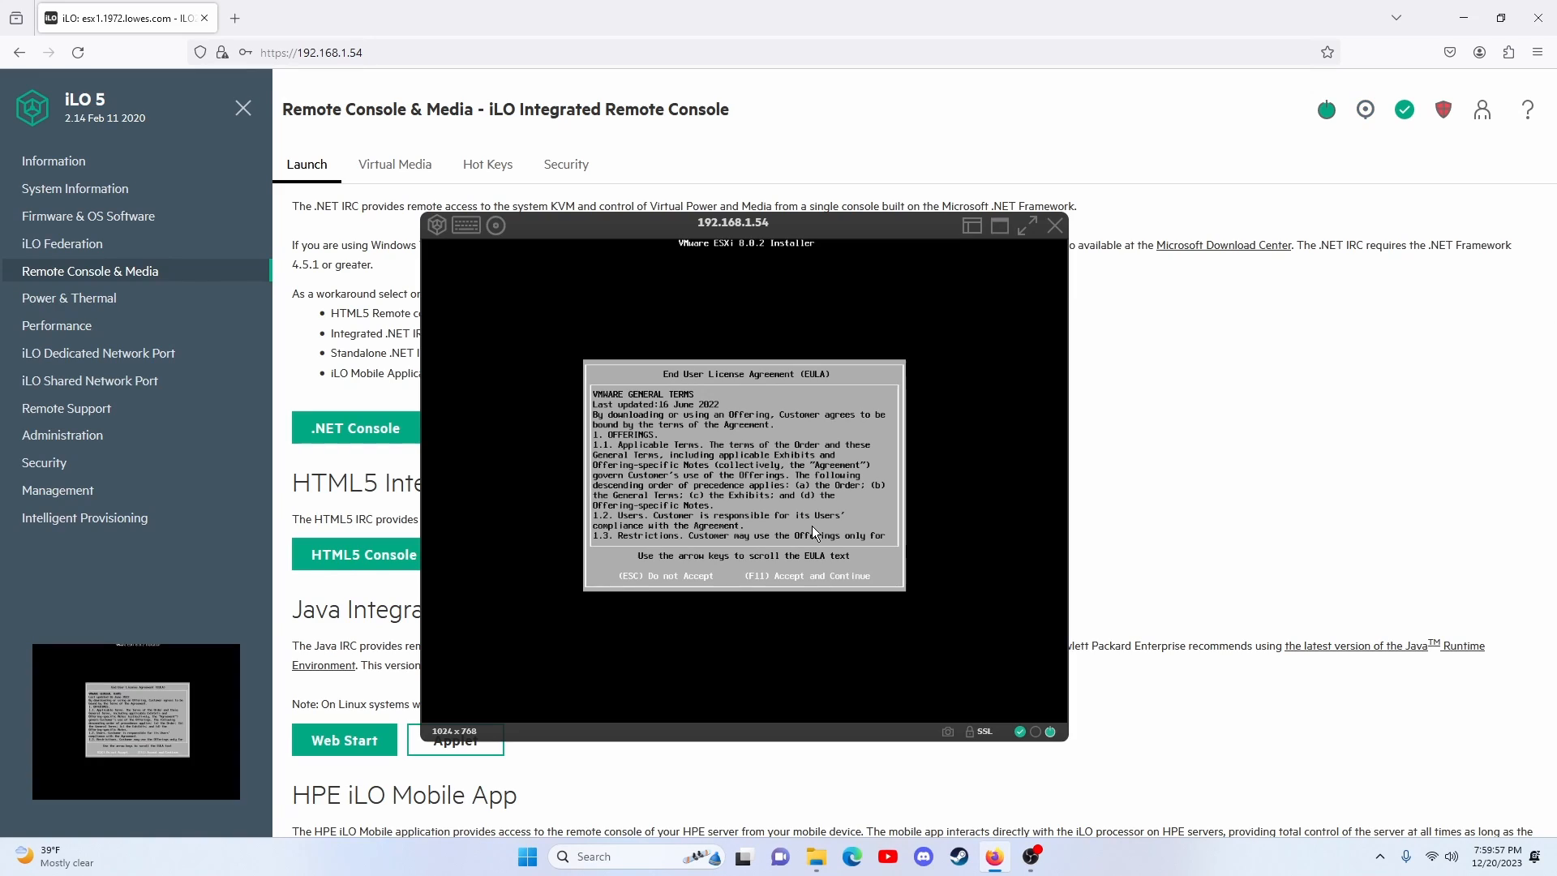
key("F11")
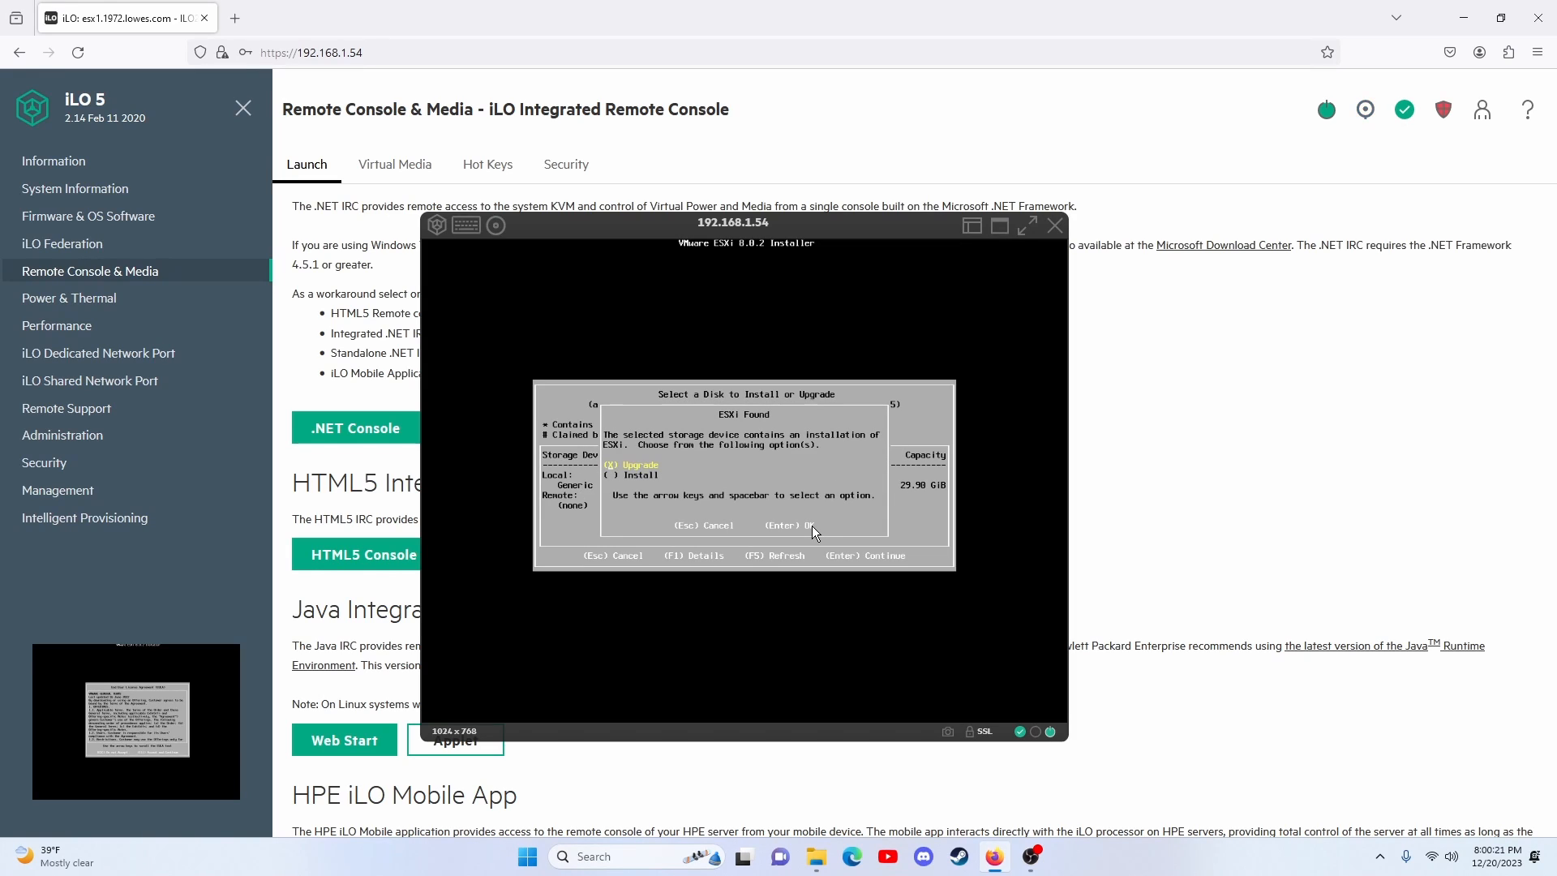
key("Down")
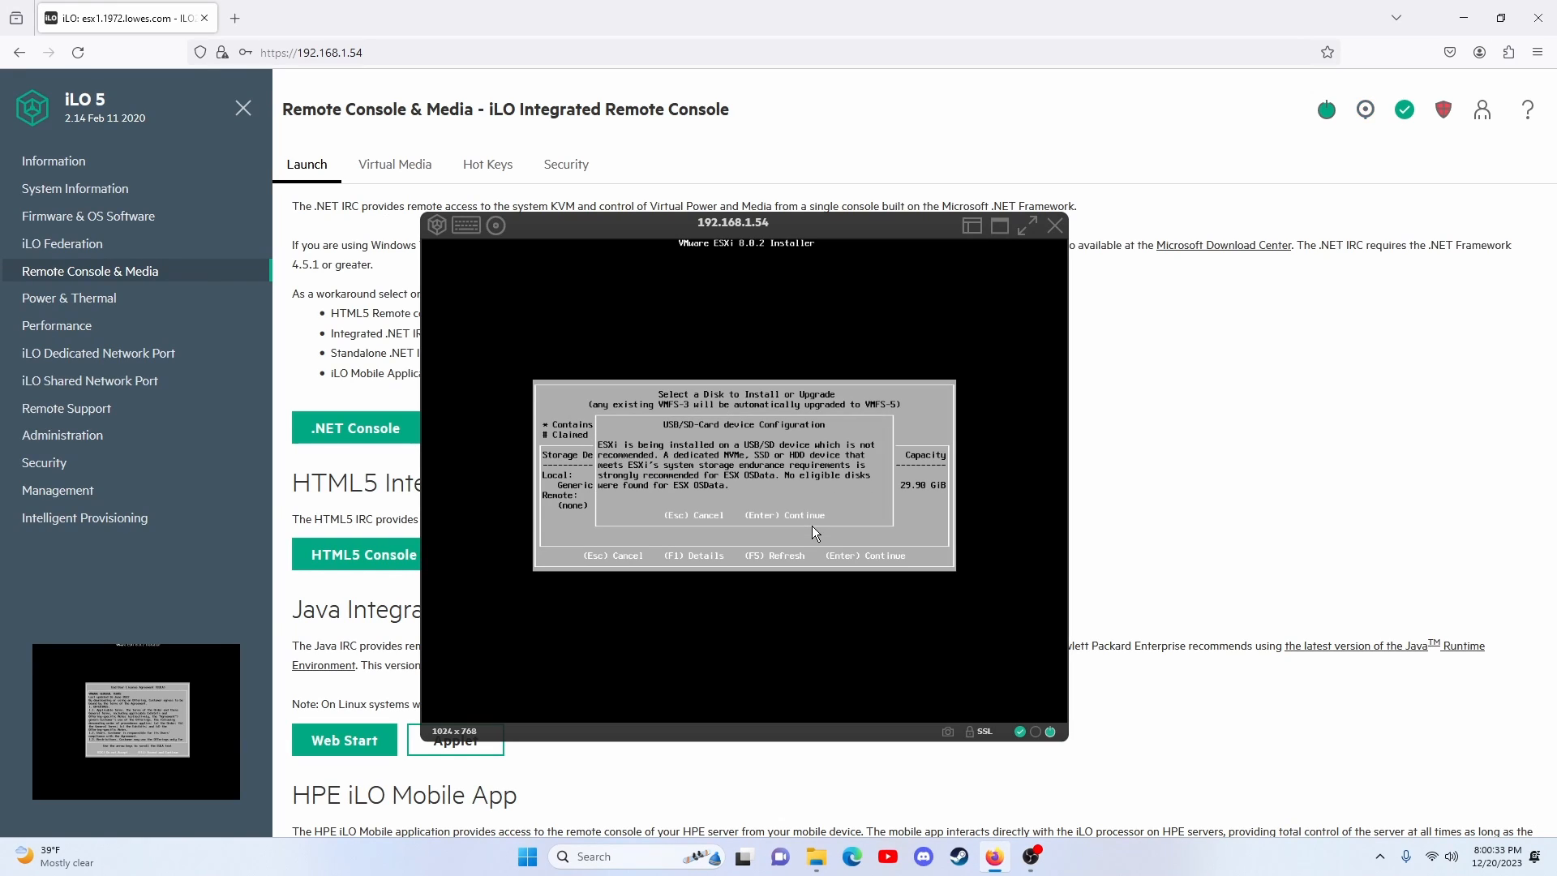
key("Enter")
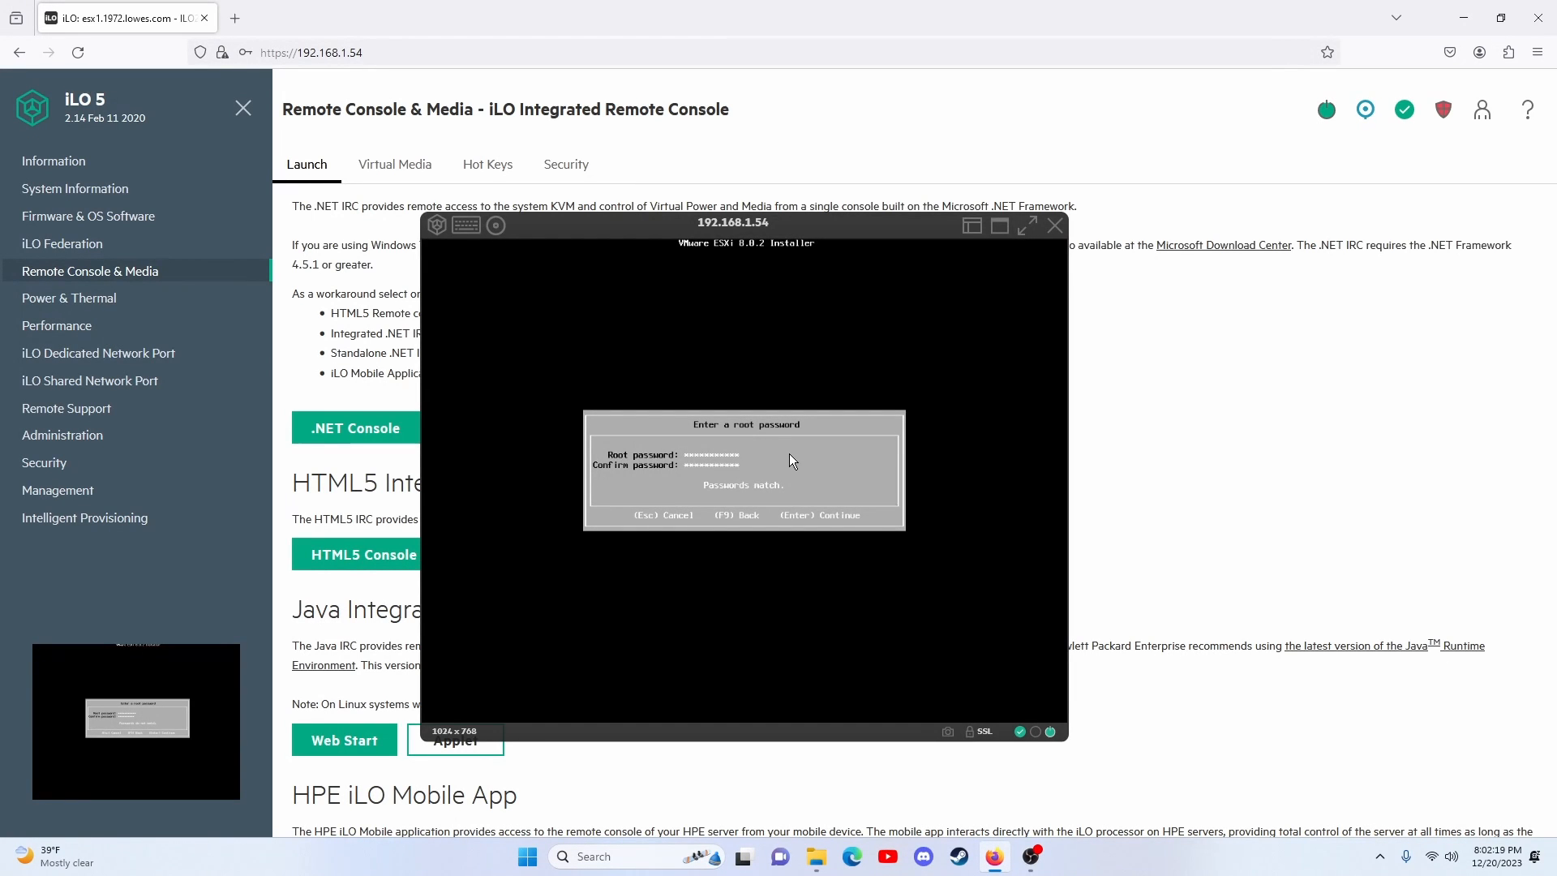
- Confirm the root password and start the ESXi 8.0.2 install, repartitioning the disk
key("Enter")
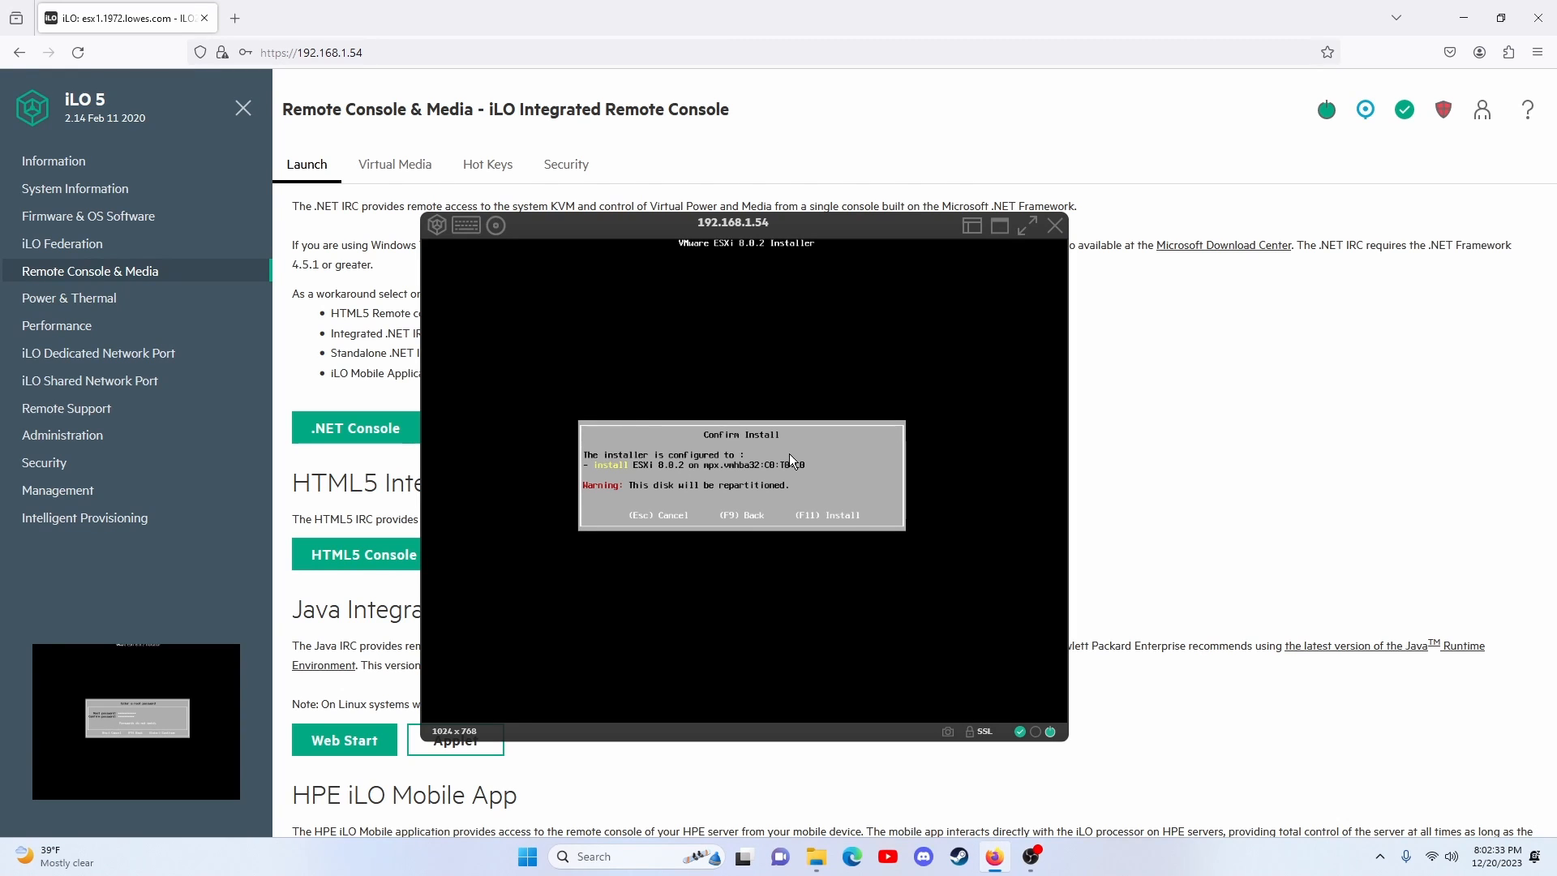
key("F11")
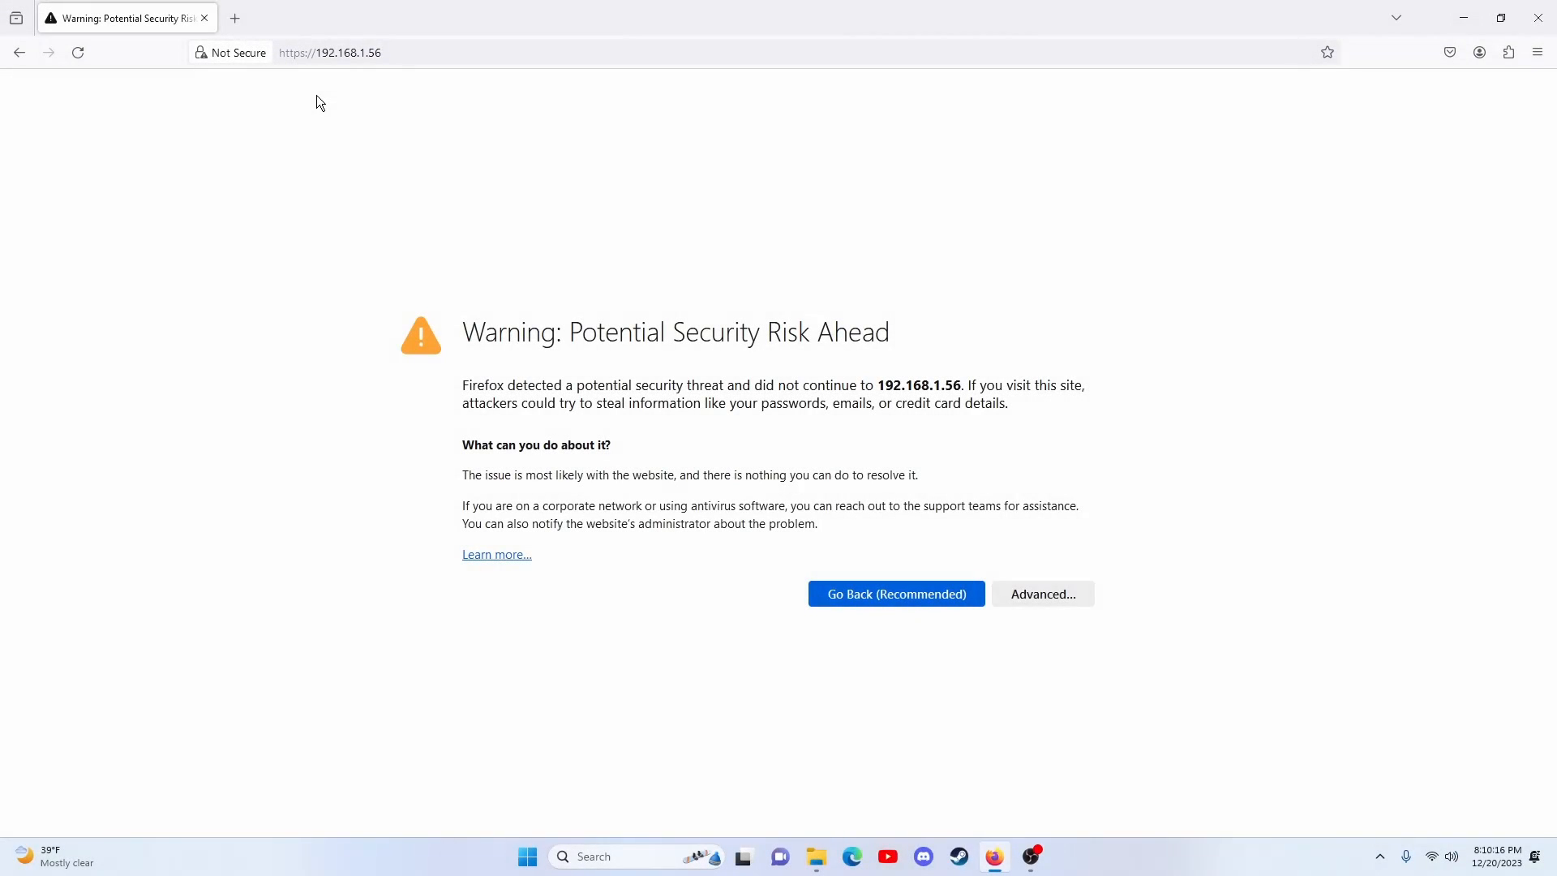
mouse_move(867, 578)
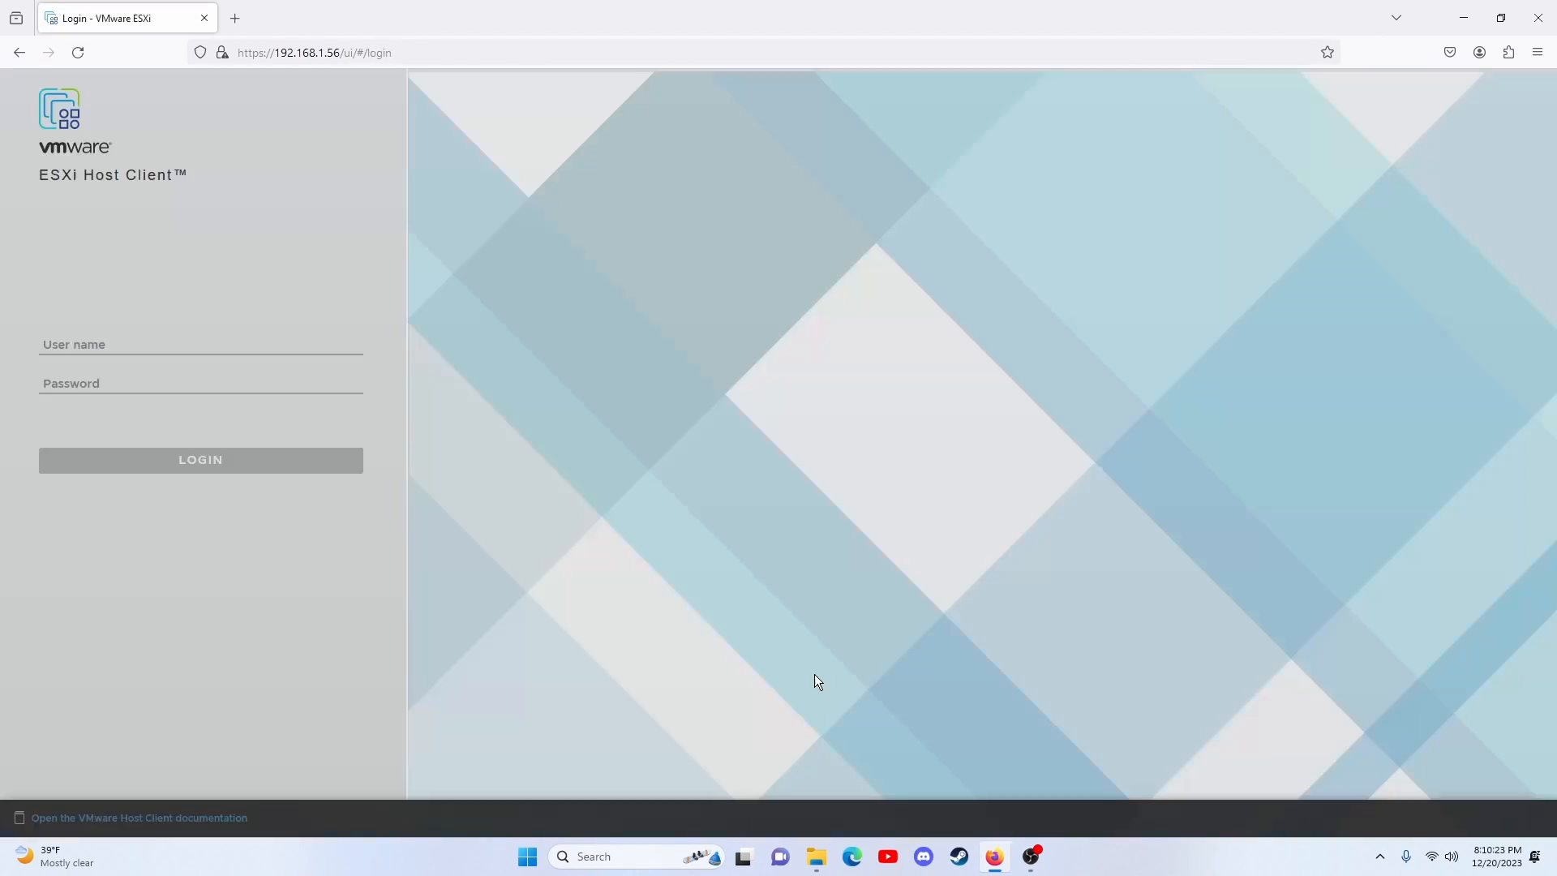
- Log in to the ESXi Host Client as root and dismiss the CEIP prompt without joining
type("root")
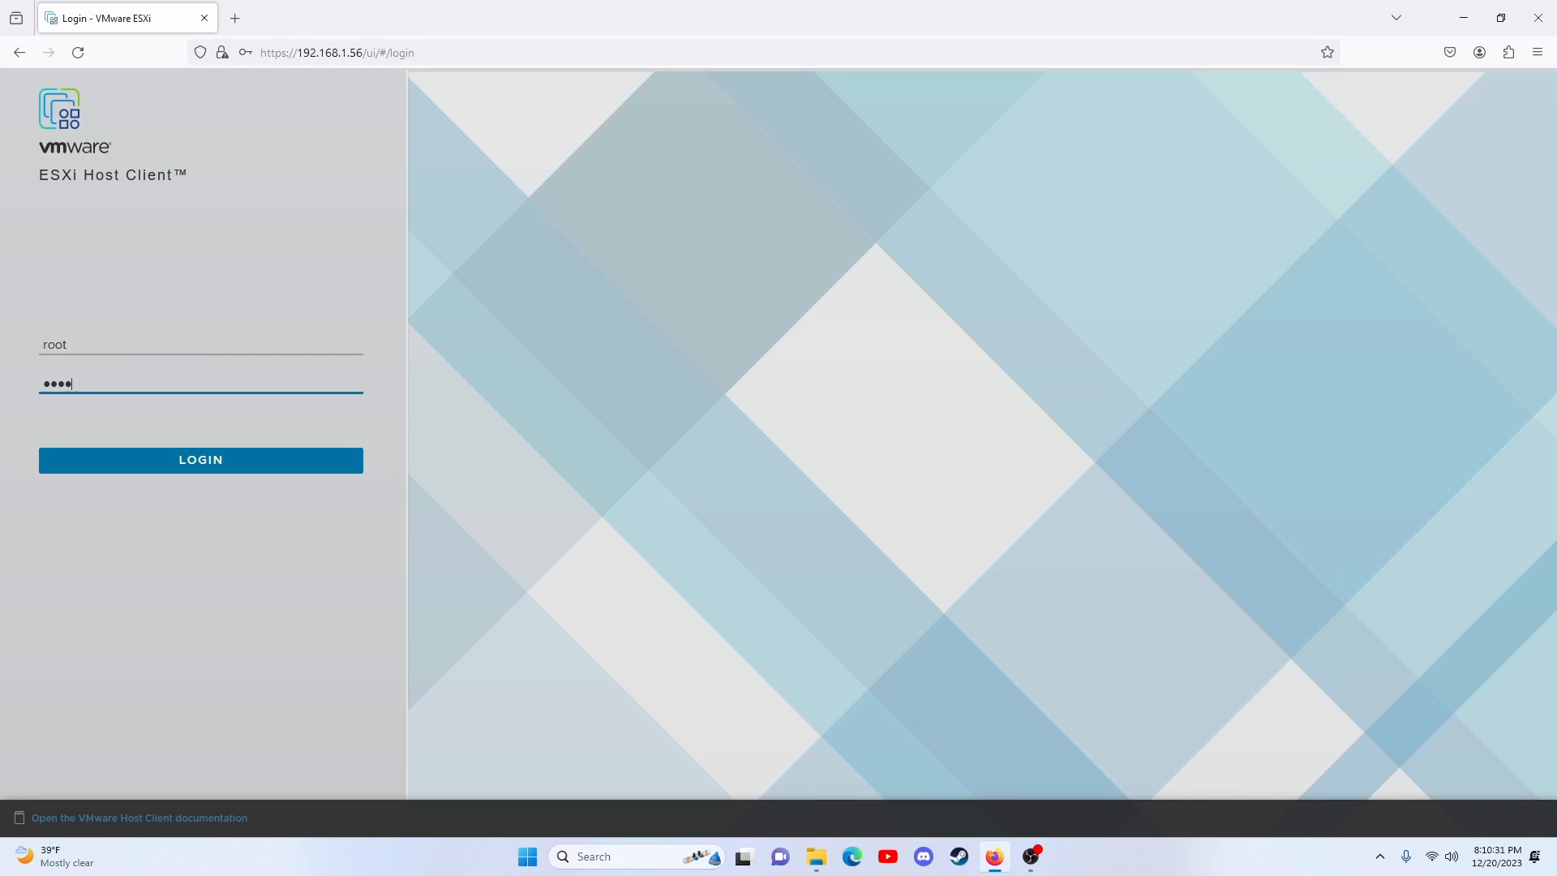
left_click(201, 460)
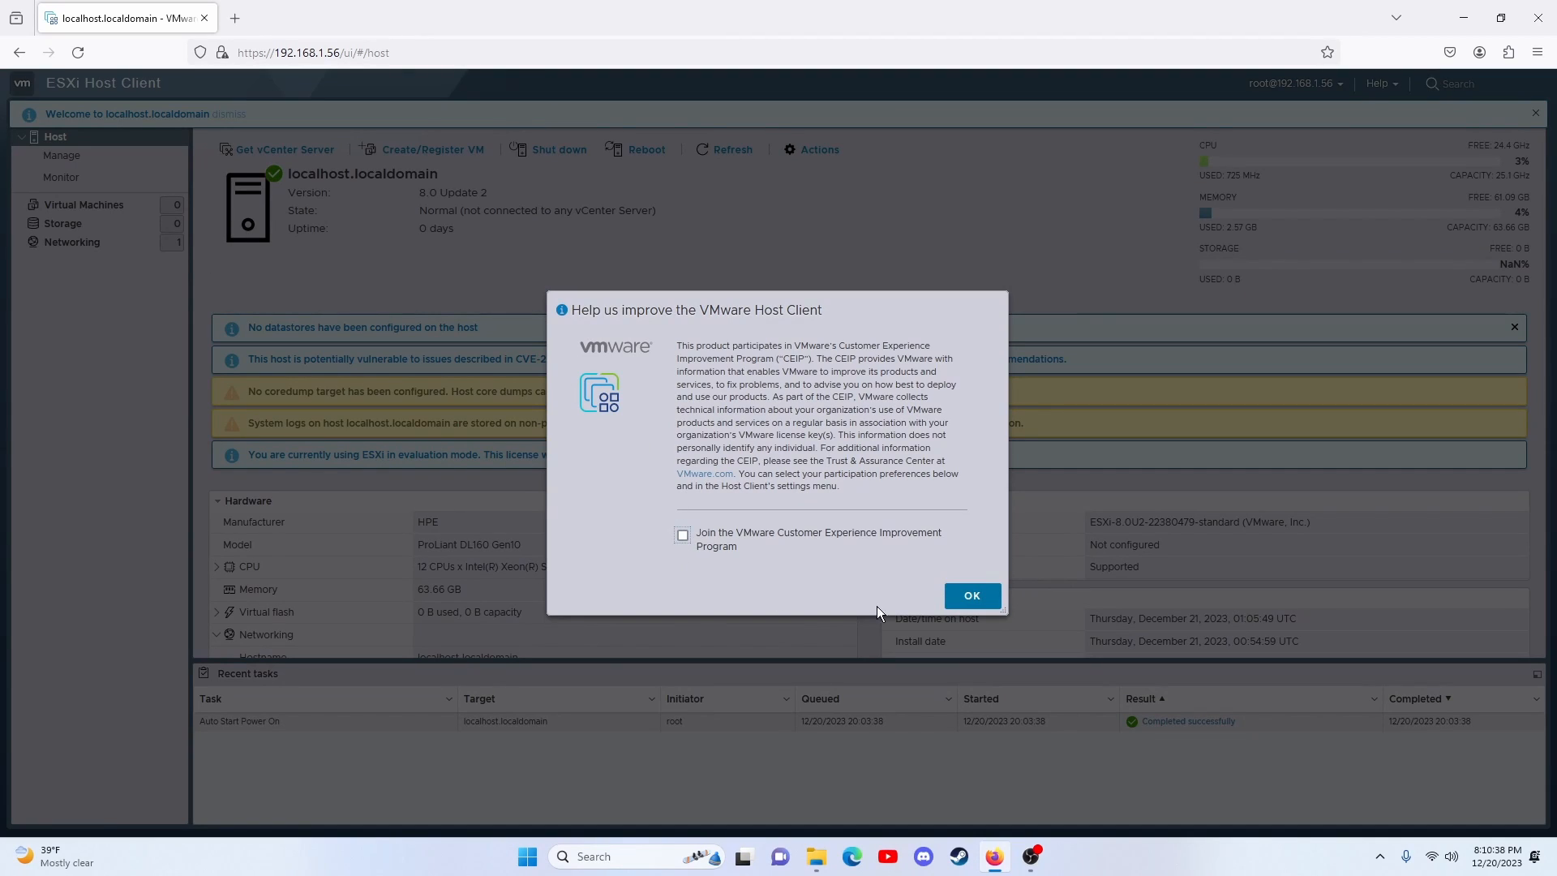
left_click(972, 595)
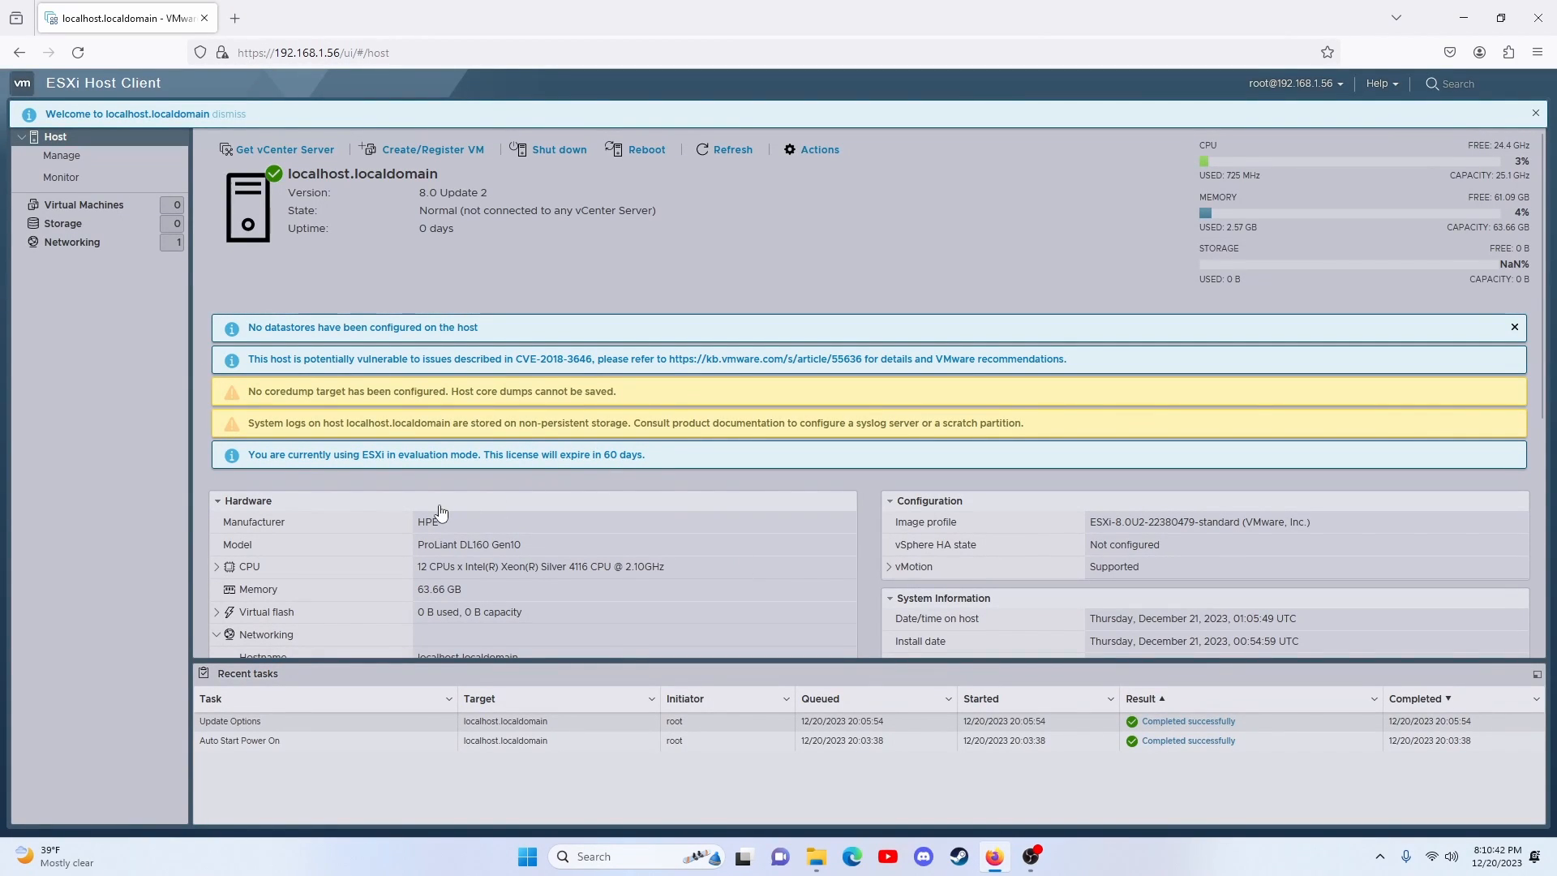